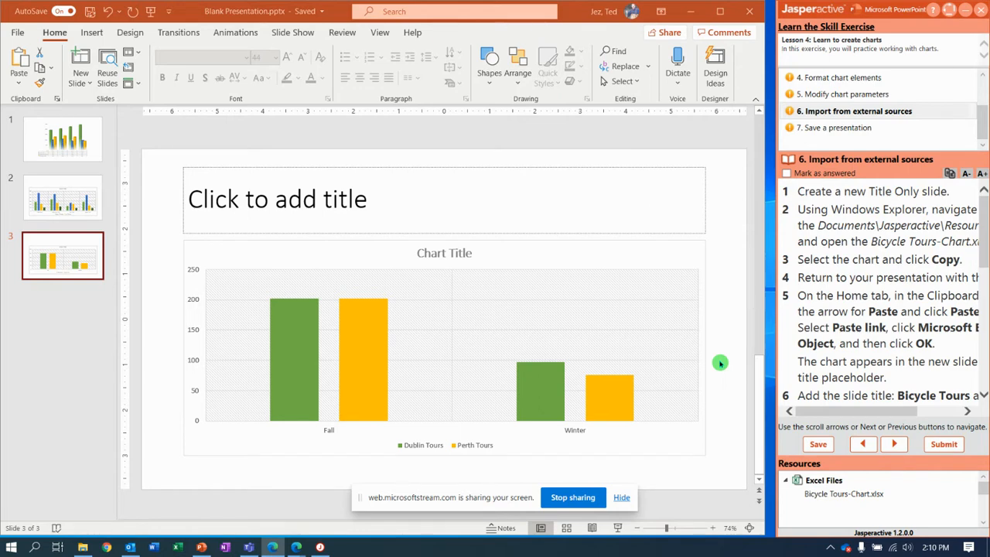
pyautogui.moveTo(665, 226)
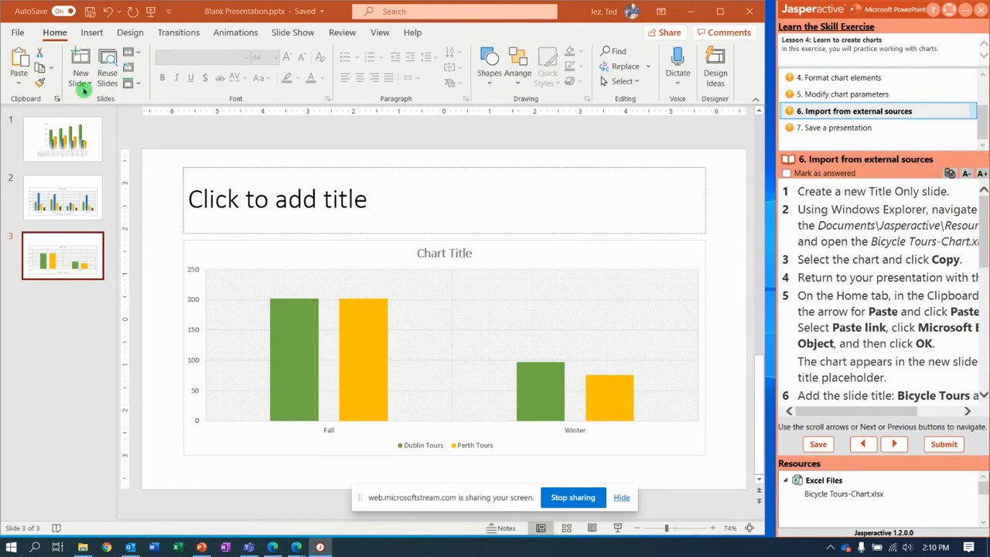
# Add a new slide with the Title Only layout as slide 4
pyautogui.click(76, 65)
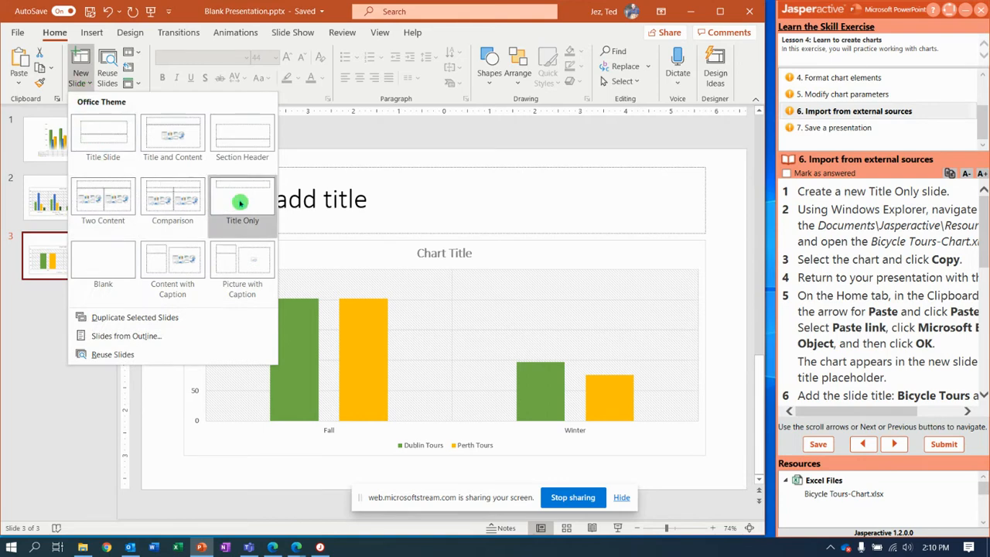
pyautogui.click(242, 198)
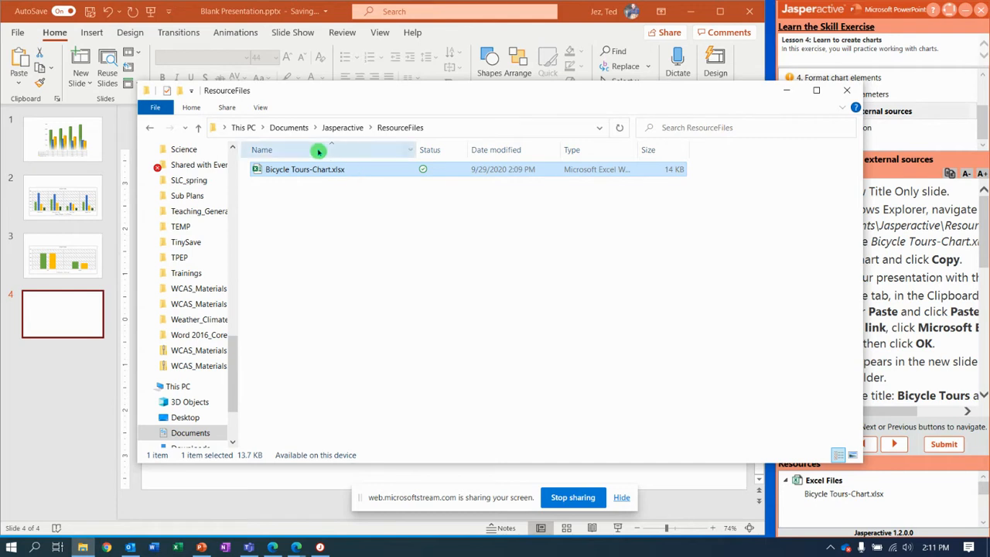
# Open Bicycle Tours-Chart.xlsx from Documents > Jasperactive > ResourceFiles into Excel
pyautogui.click(288, 127)
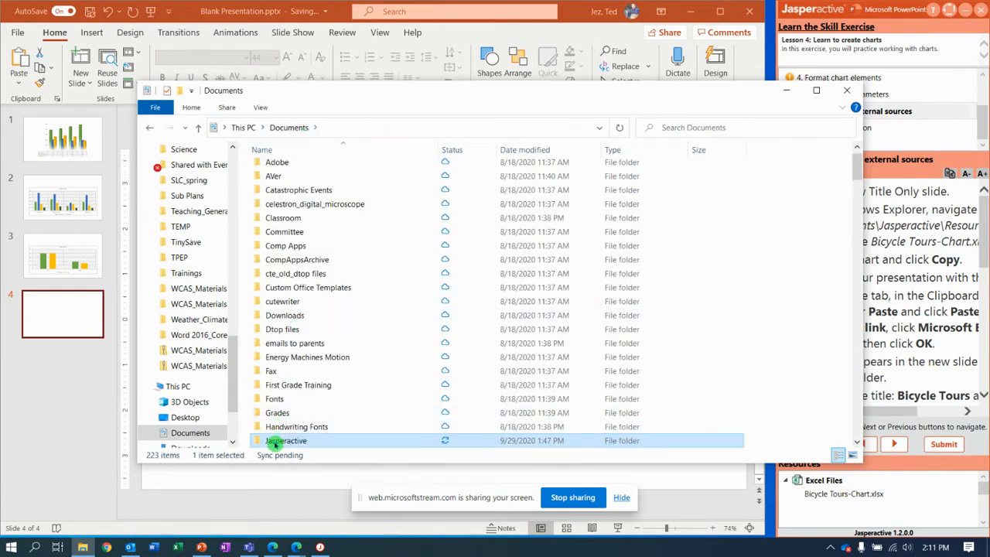
pyautogui.doubleClick(286, 440)
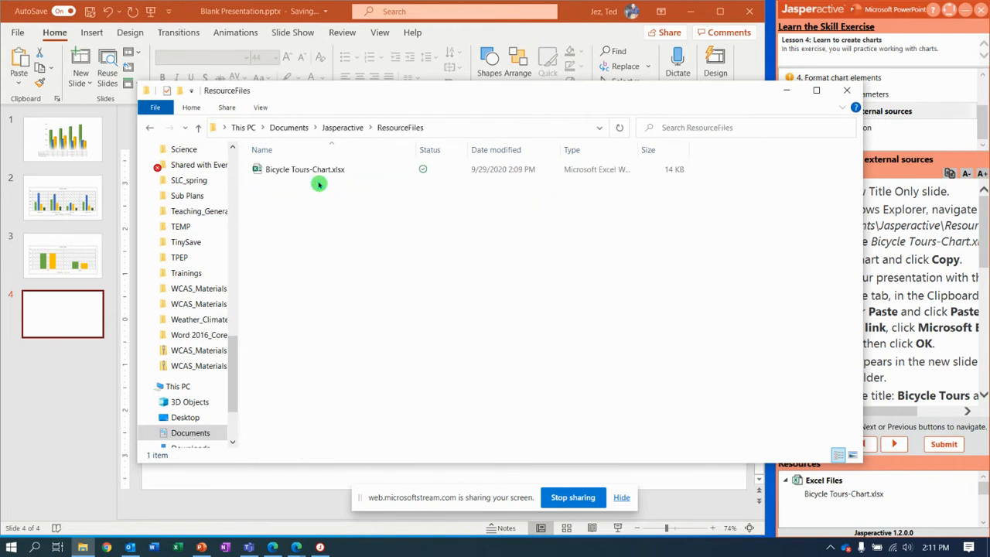
pyautogui.click(305, 168)
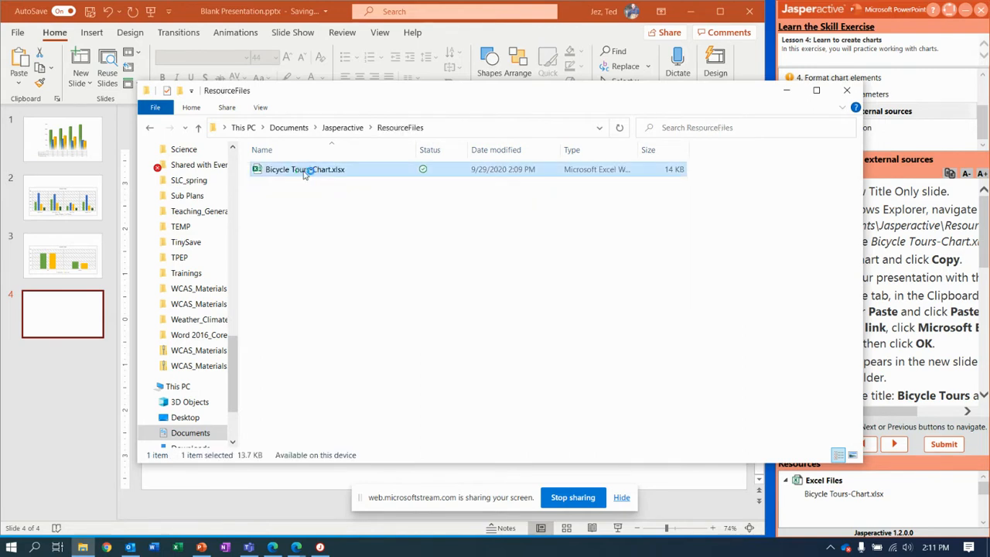
pyautogui.doubleClick(305, 168)
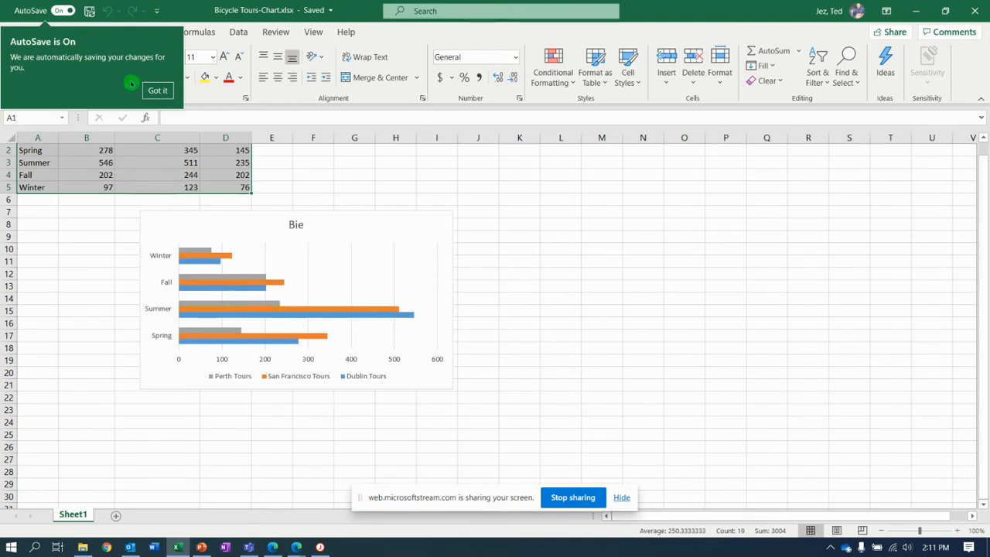
# Dismiss the AutoSave notice and select the whole seasonal tours bar chart for copying
pyautogui.click(295, 224)
pyautogui.write('Titl')
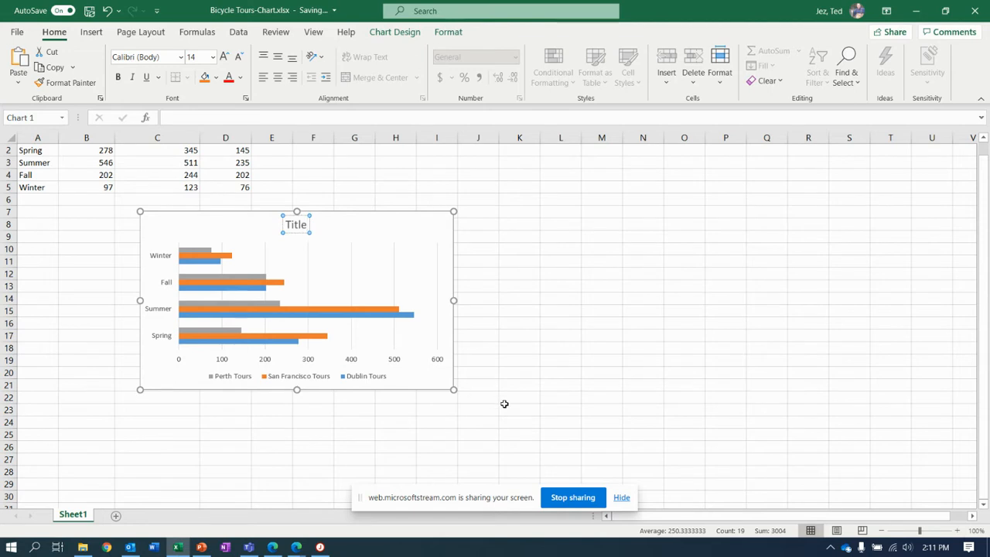
pyautogui.click(436, 211)
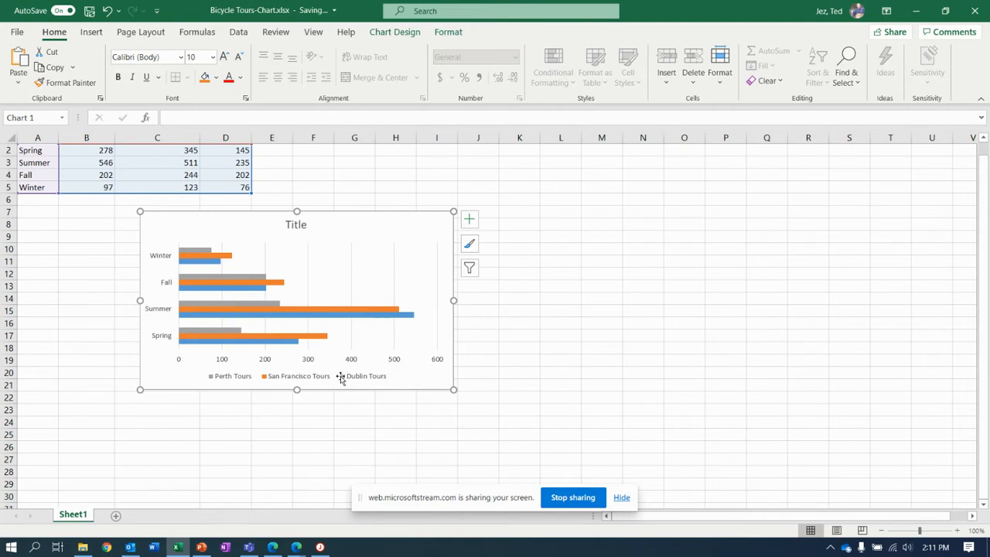
pyautogui.moveTo(342, 377)
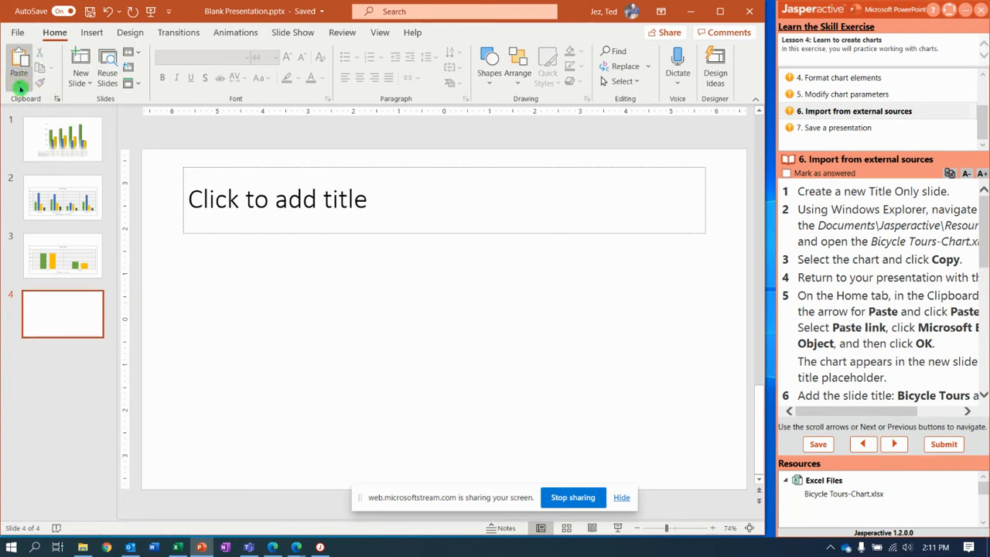
# Paste Special the chart onto slide 4 as a linked Microsoft Excel Chart Object
pyautogui.click(14, 81)
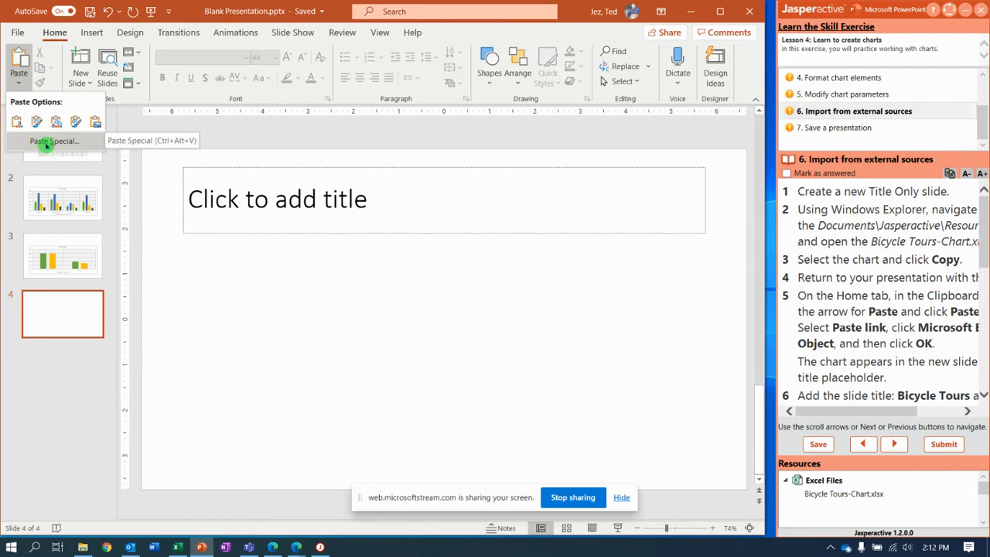
pyautogui.click(49, 142)
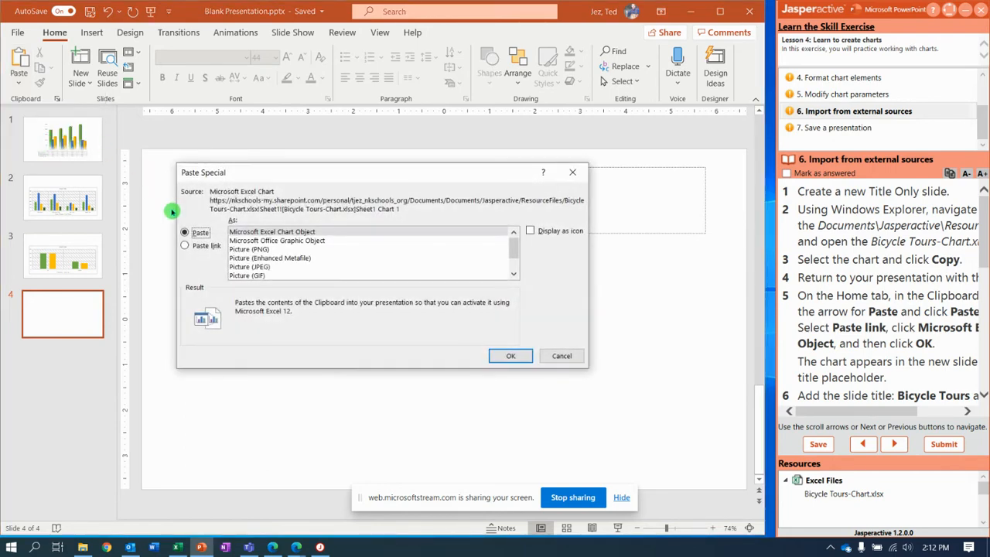
pyautogui.click(185, 244)
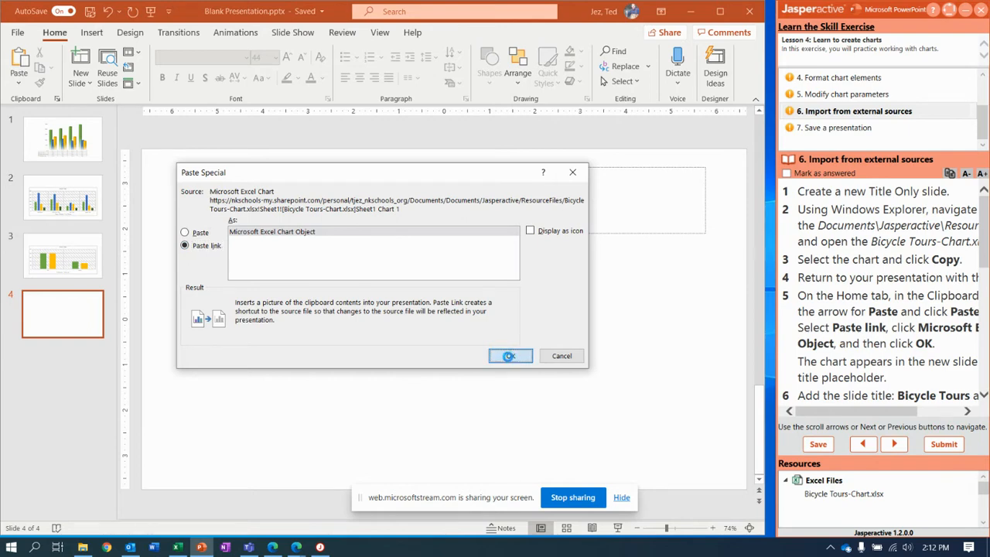
pyautogui.click(510, 356)
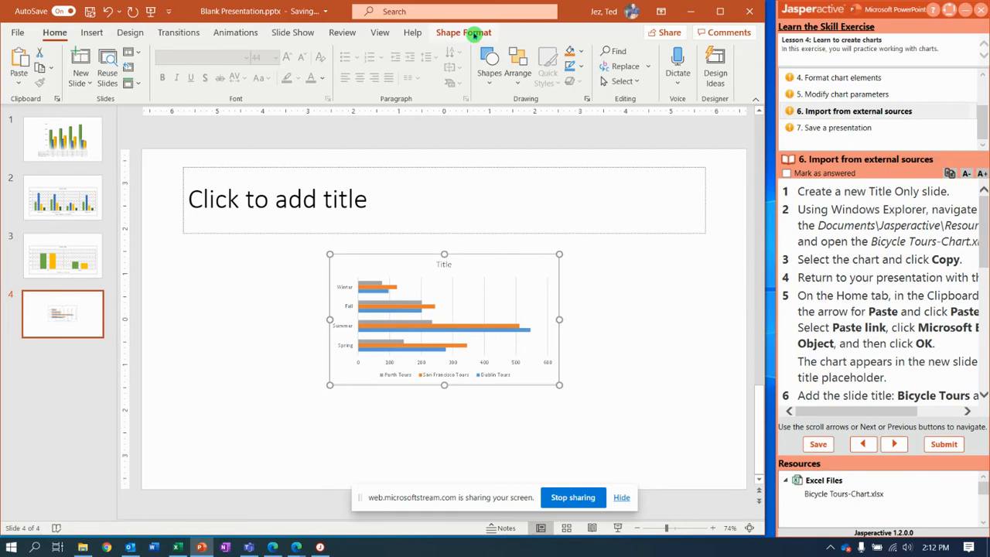
pyautogui.moveTo(489, 340)
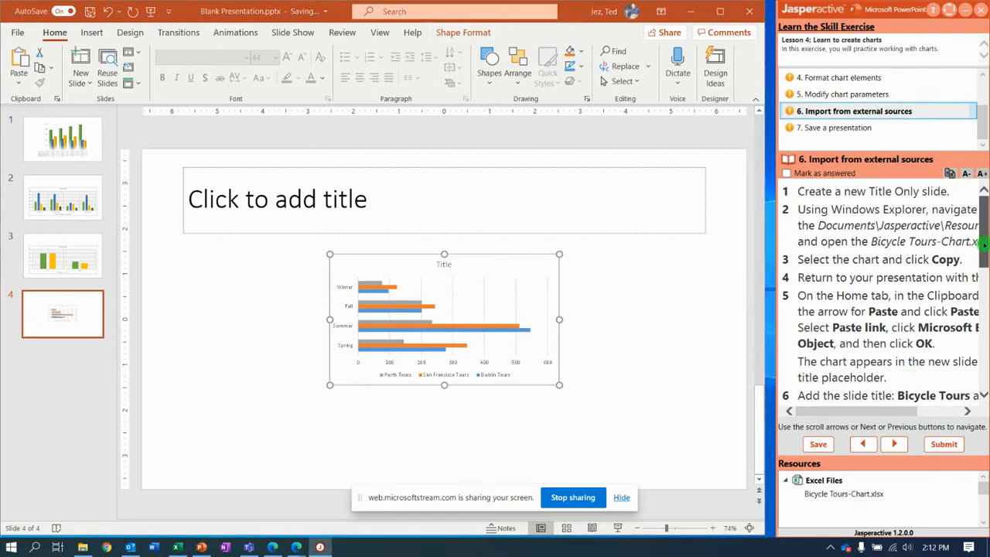
# Enter 'Bicycle Tours' in the slide 4 title placeholder, then select the linked chart
pyautogui.scroll(-3)
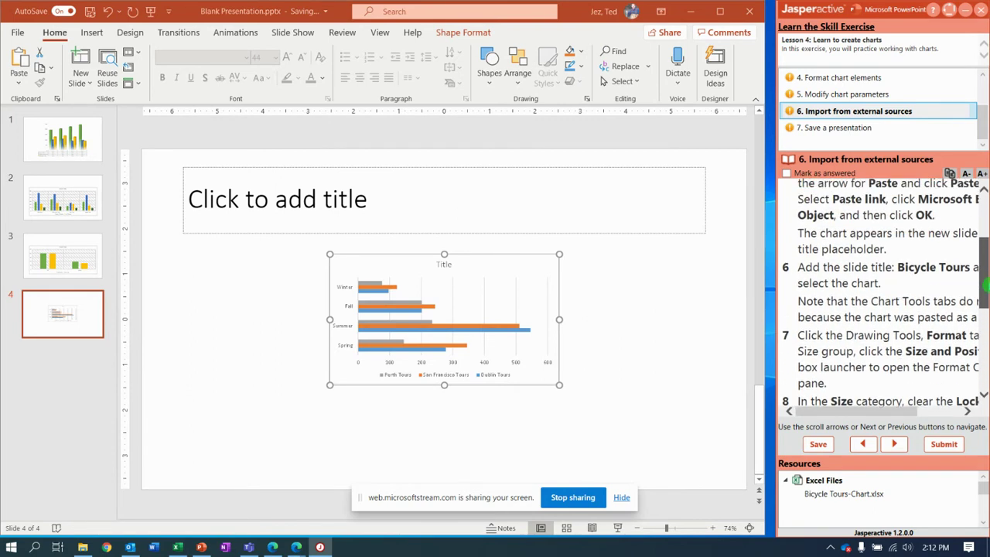
pyautogui.scroll(-3)
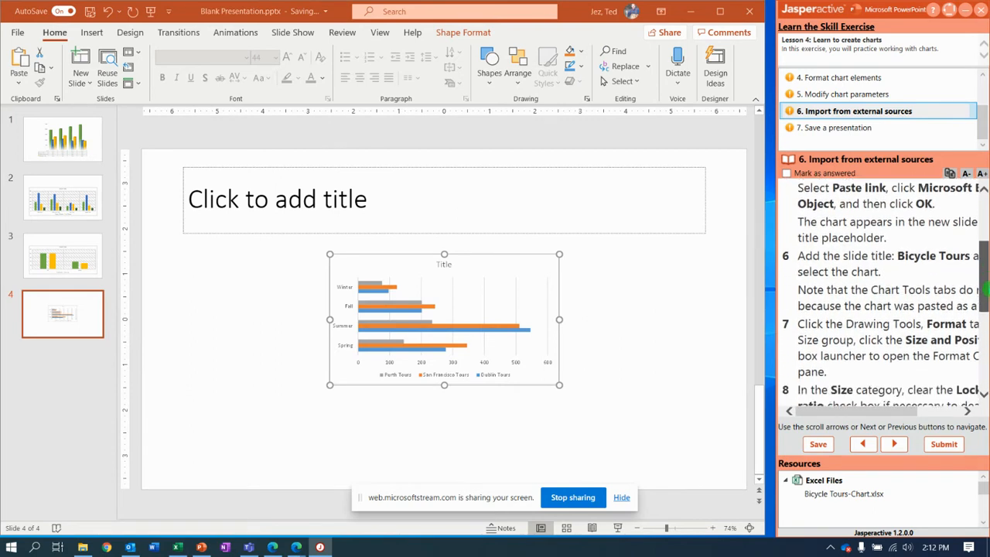
pyautogui.moveTo(364, 198)
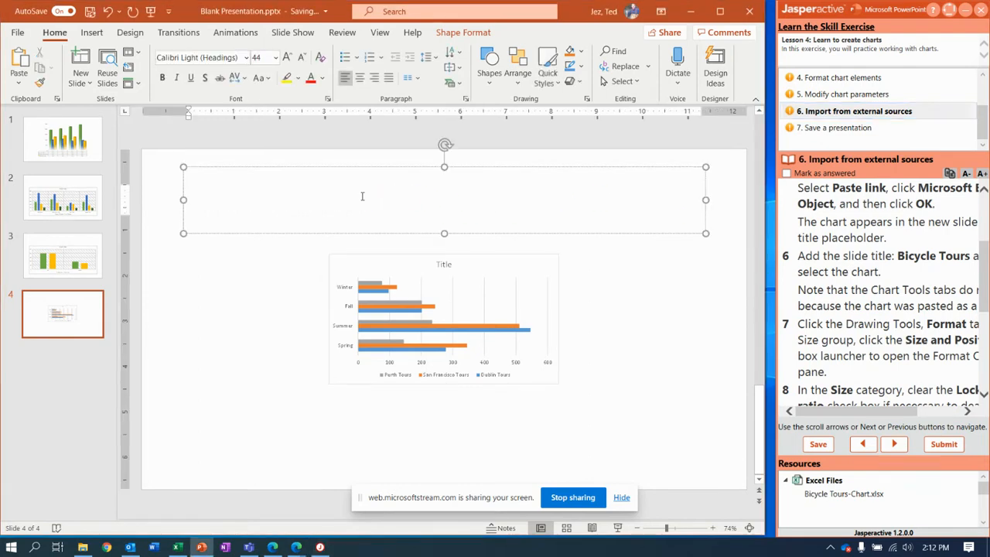
pyautogui.write('B')
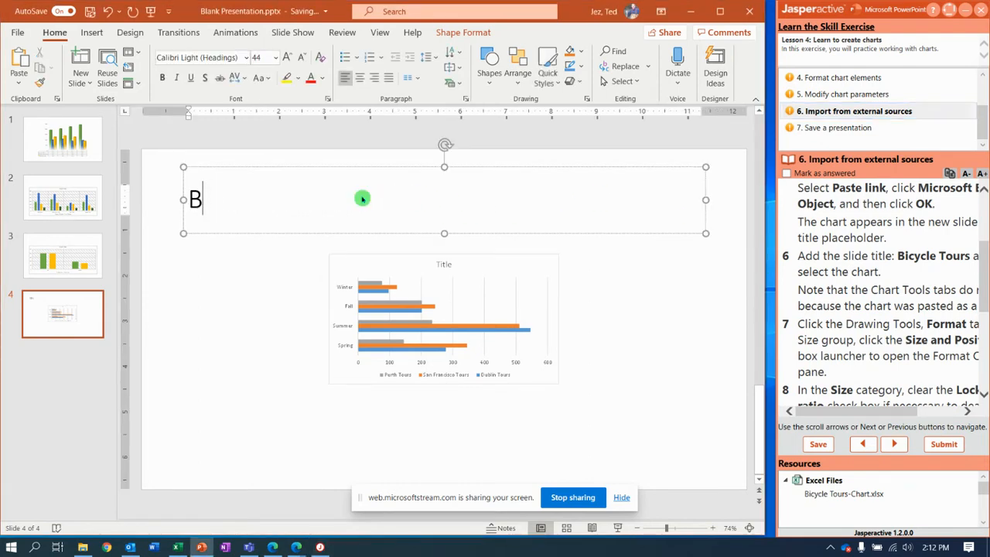
pyautogui.write('icycle Tours')
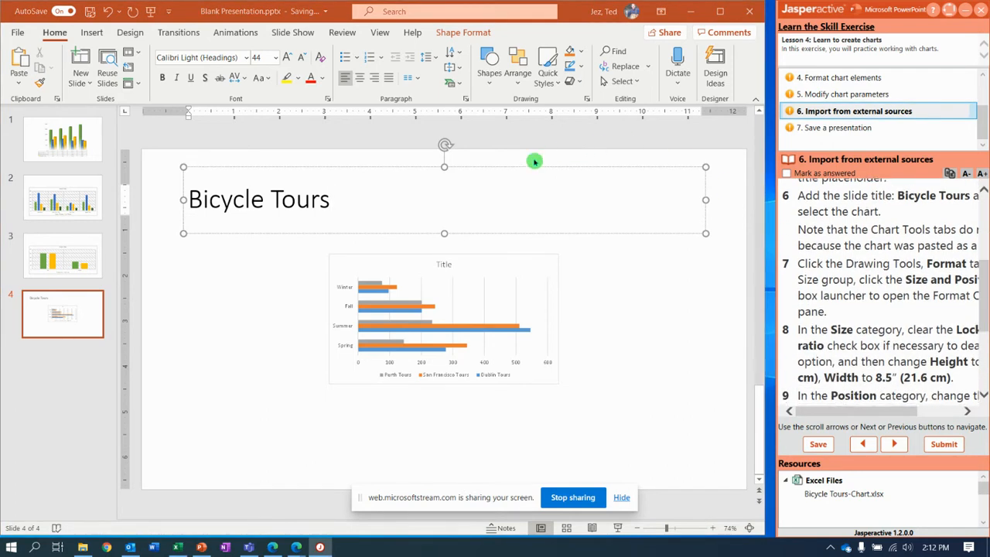
pyautogui.moveTo(410, 187)
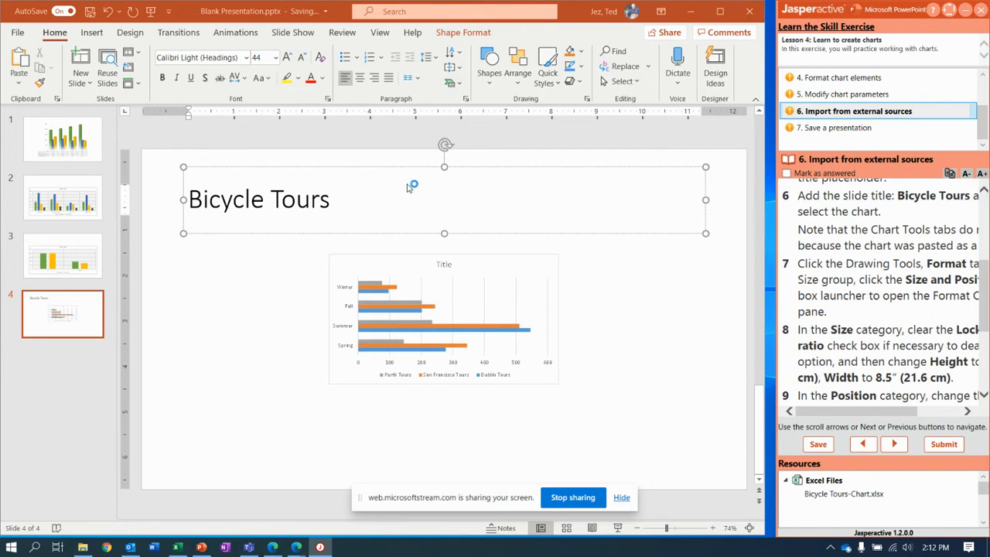
pyautogui.click(329, 198)
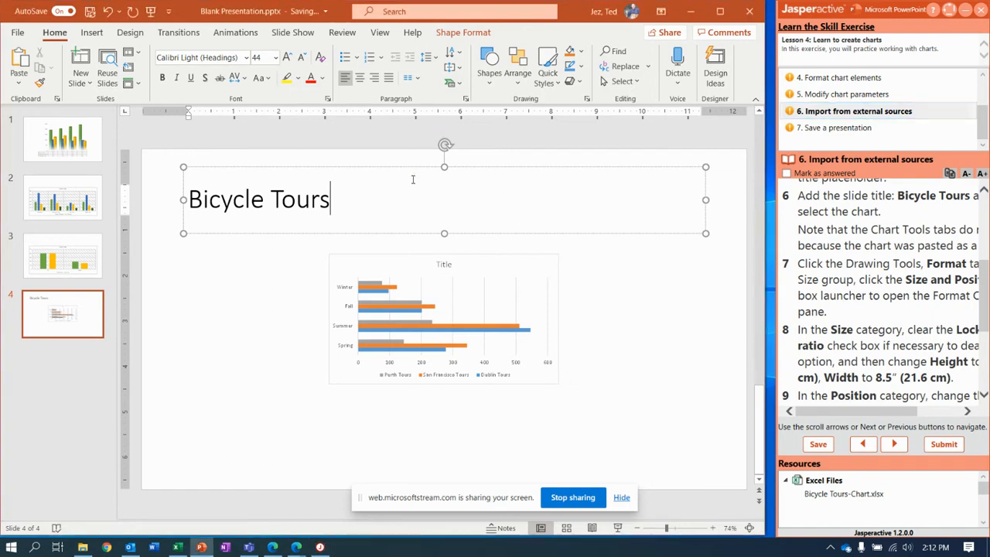
pyautogui.click(436, 326)
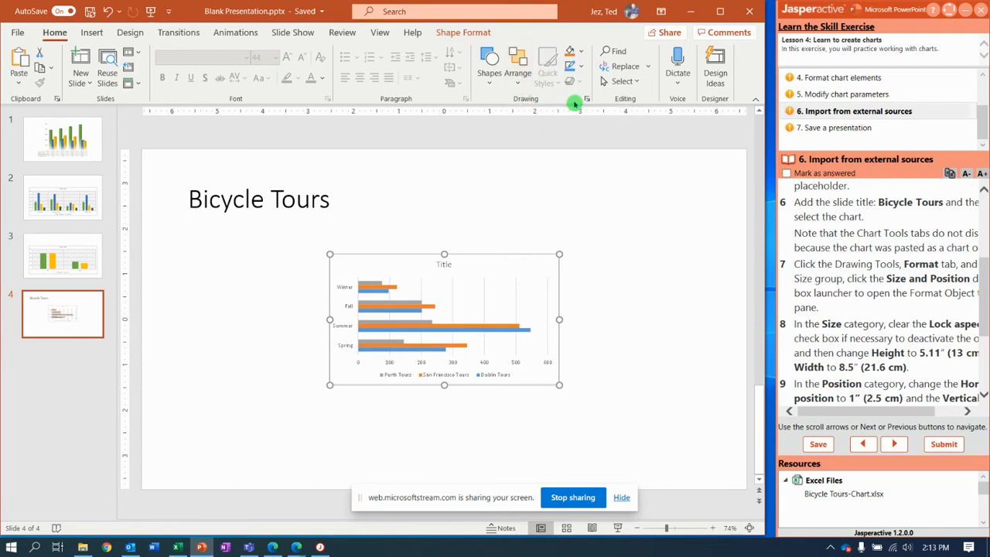
pyautogui.moveTo(587, 99)
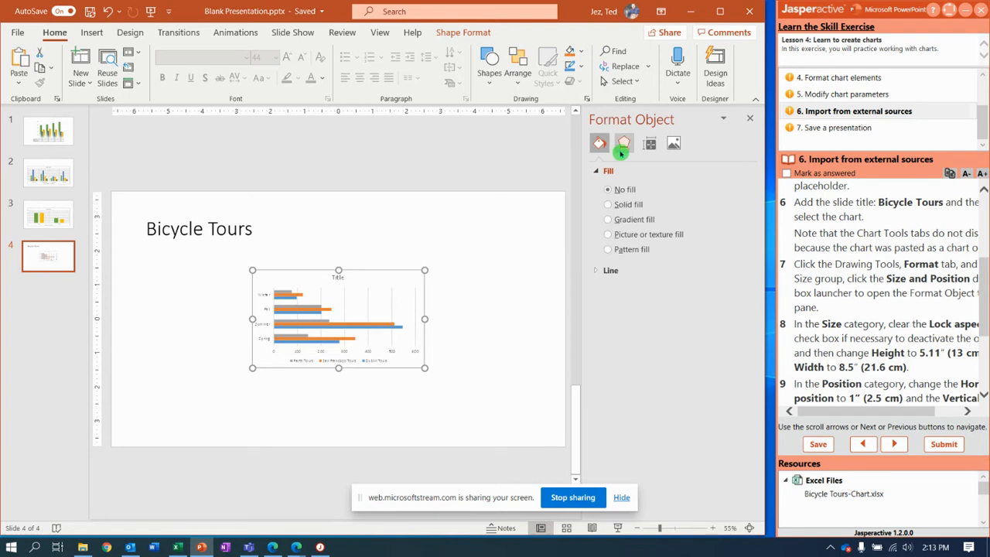
pyautogui.moveTo(649, 144)
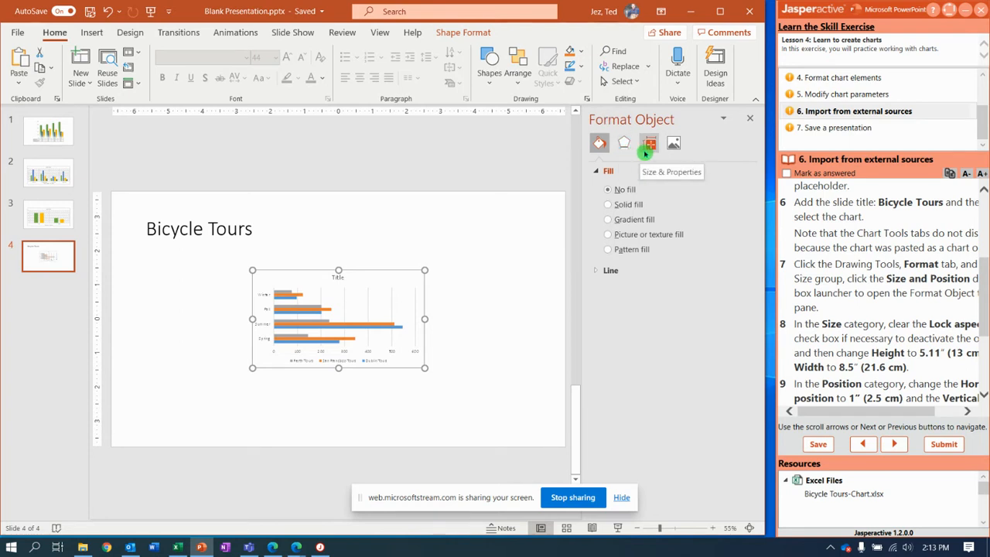
# In Format Object Size & Properties, turn off Lock aspect ratio for the chart
pyautogui.click(650, 142)
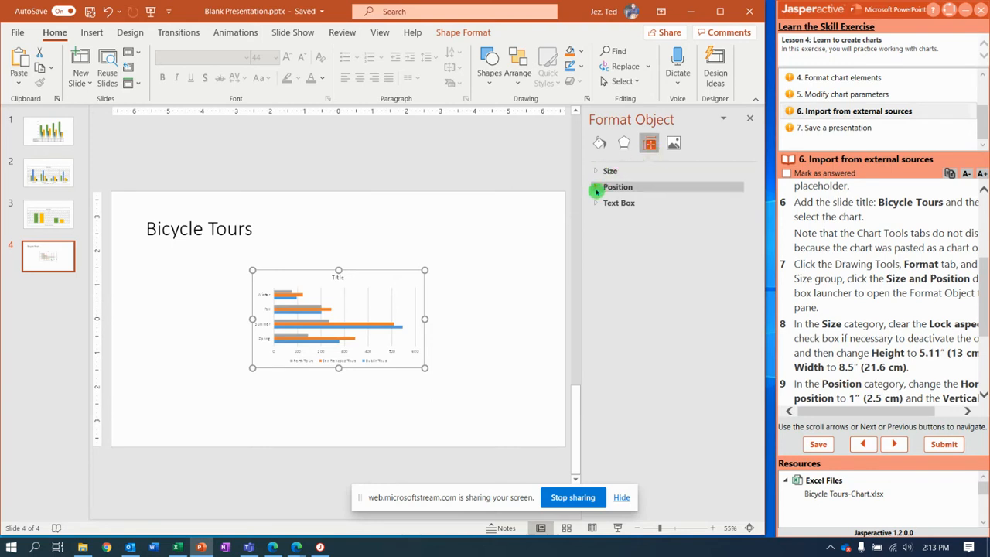
pyautogui.click(617, 186)
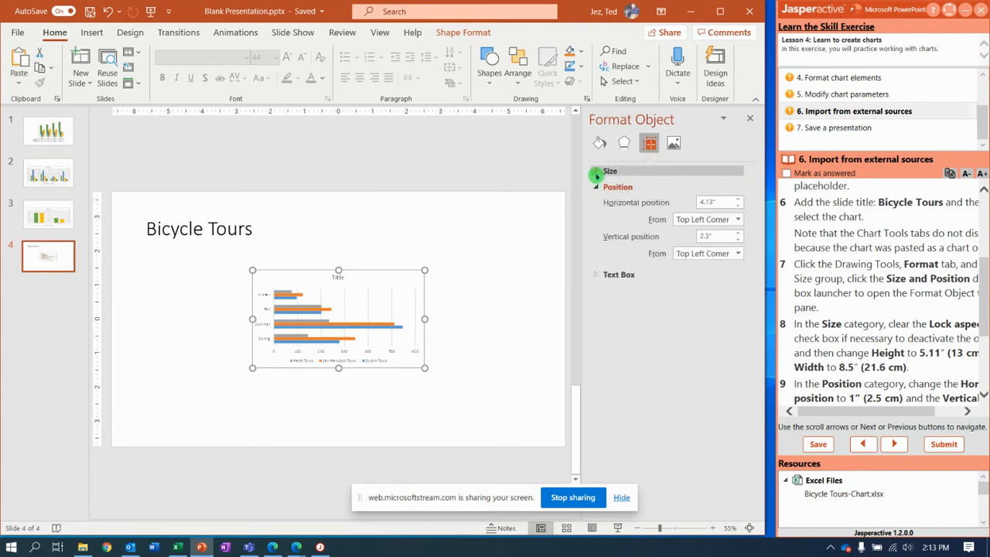
pyautogui.click(609, 171)
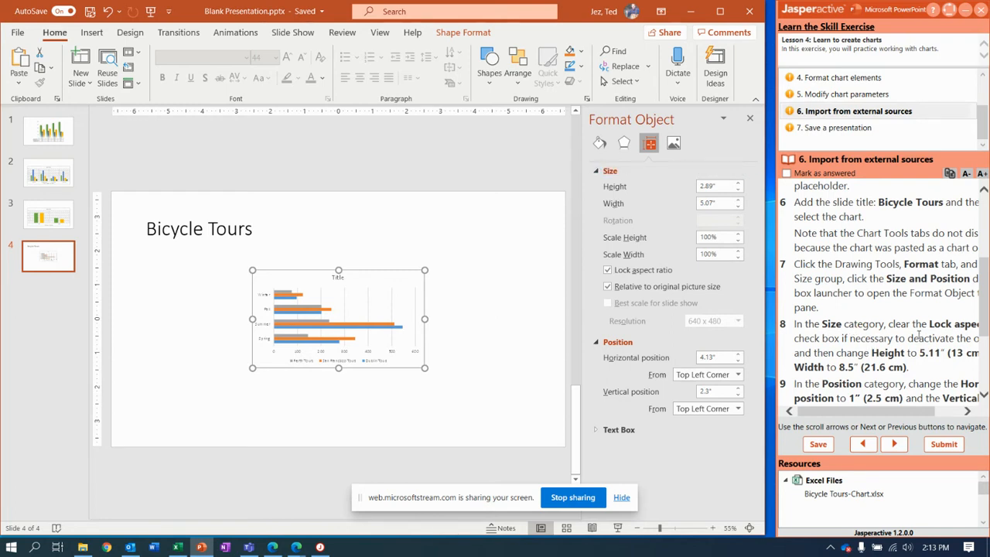
pyautogui.click(606, 269)
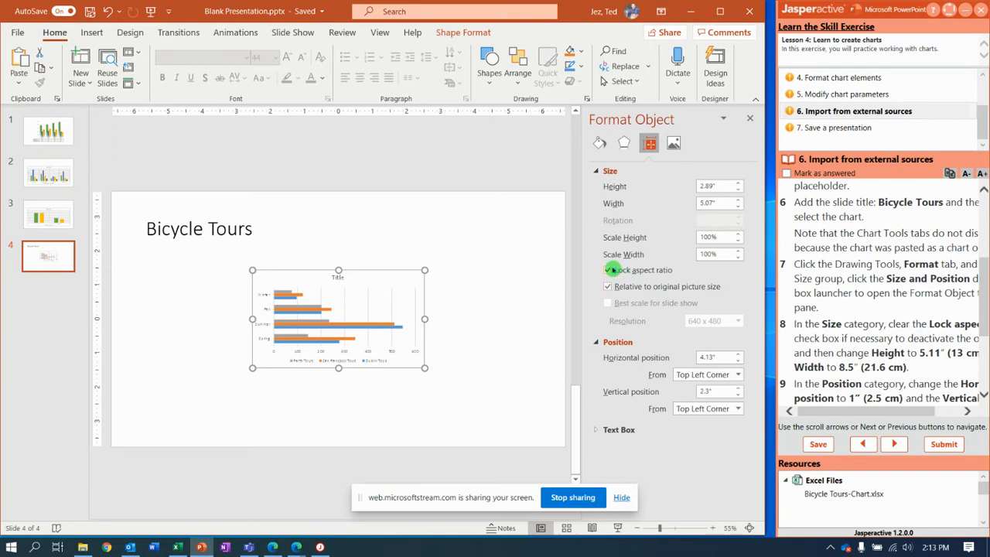
pyautogui.click(607, 269)
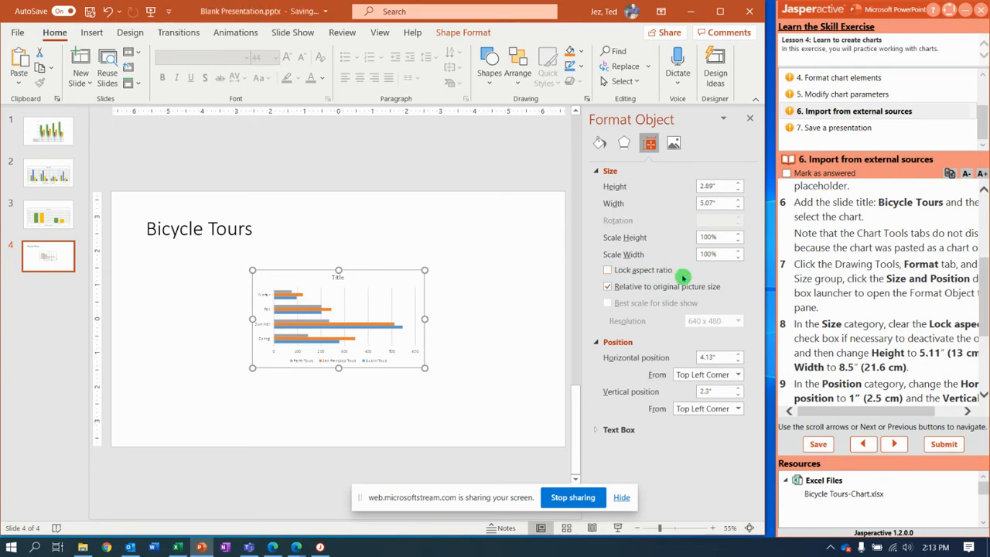
pyautogui.click(607, 270)
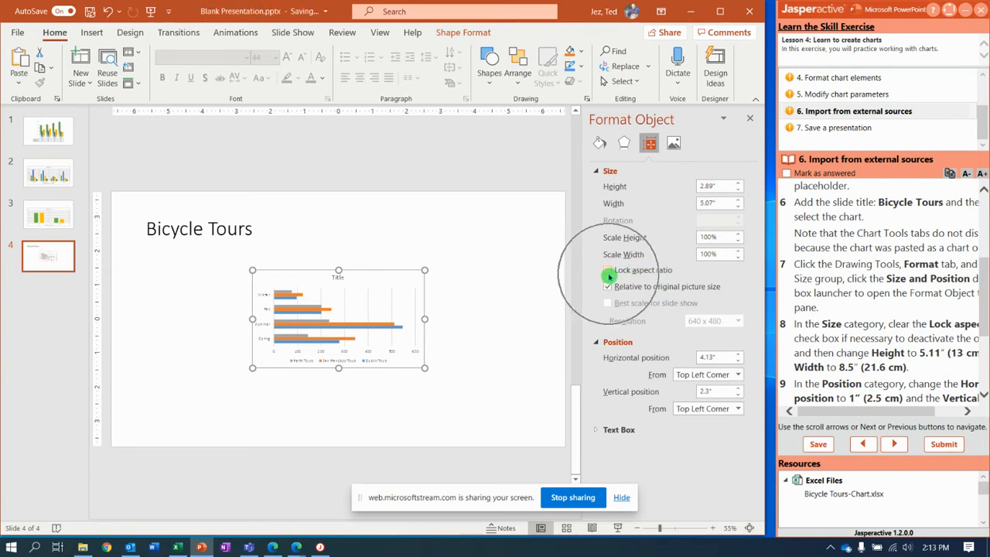
pyautogui.click(606, 269)
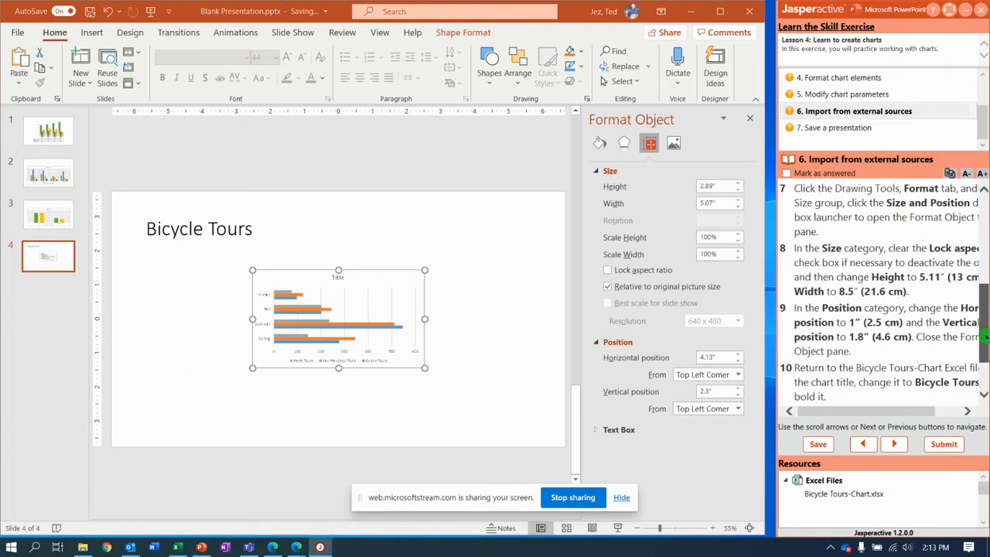
# Set the chart height to 5.11" and width to 8.05"
pyautogui.scroll(-3)
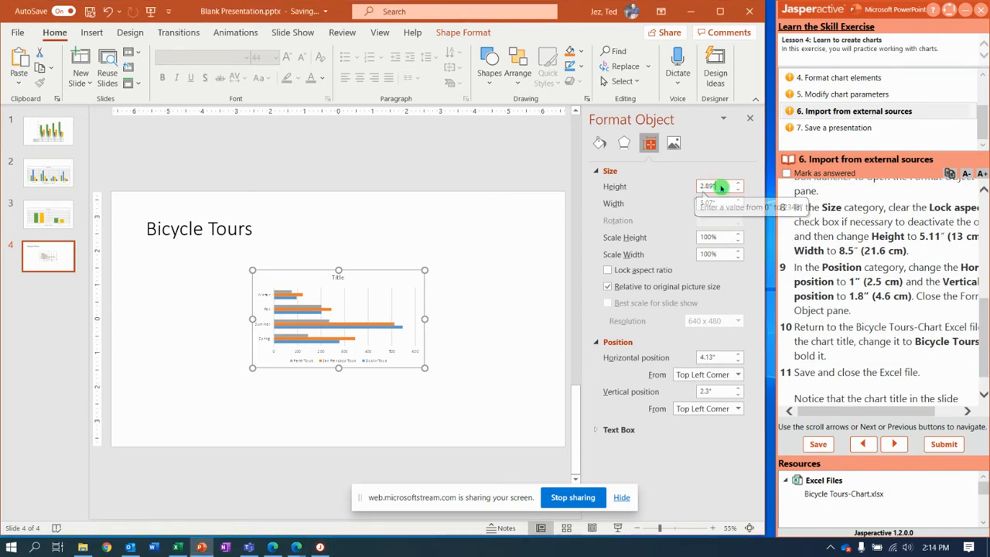
pyautogui.click(711, 185)
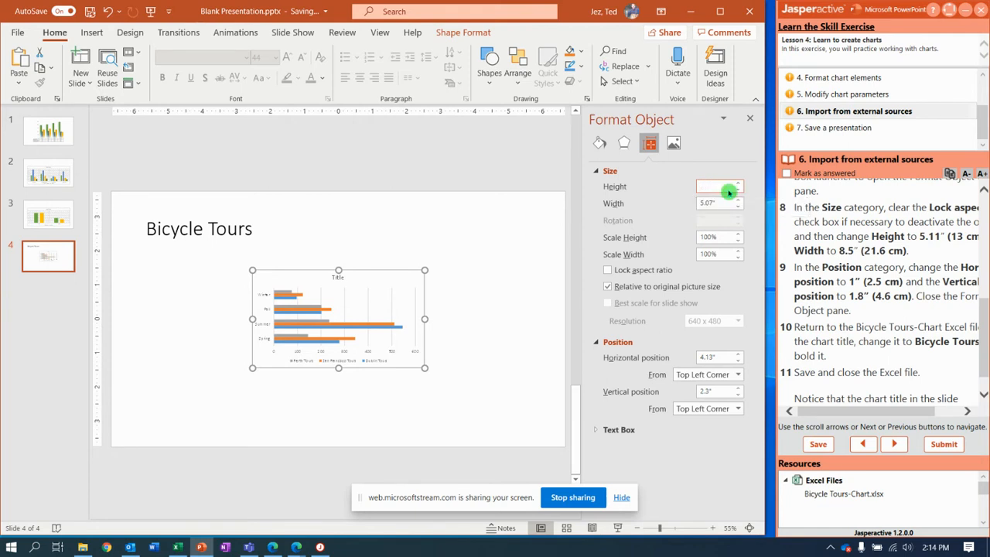
pyautogui.write('5.11')
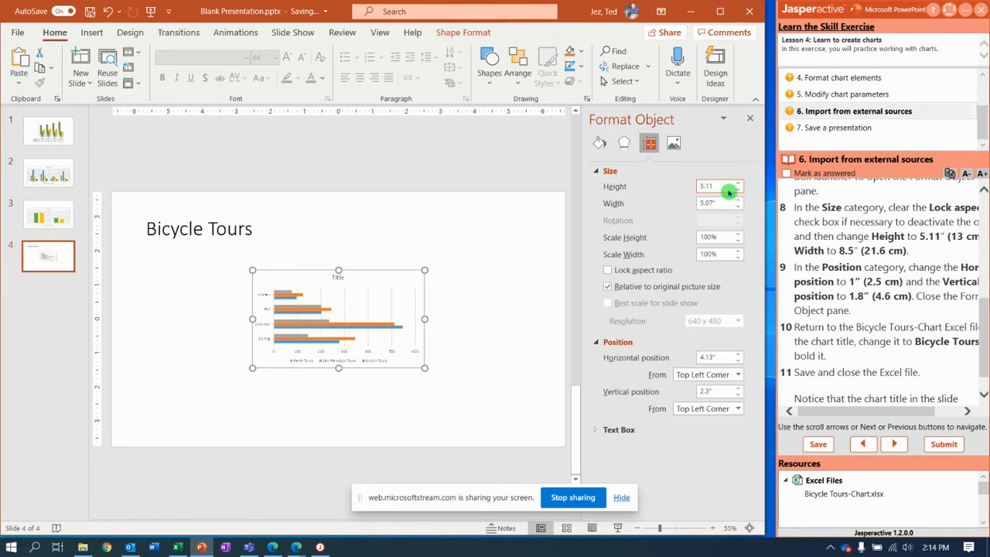
pyautogui.moveTo(727, 213)
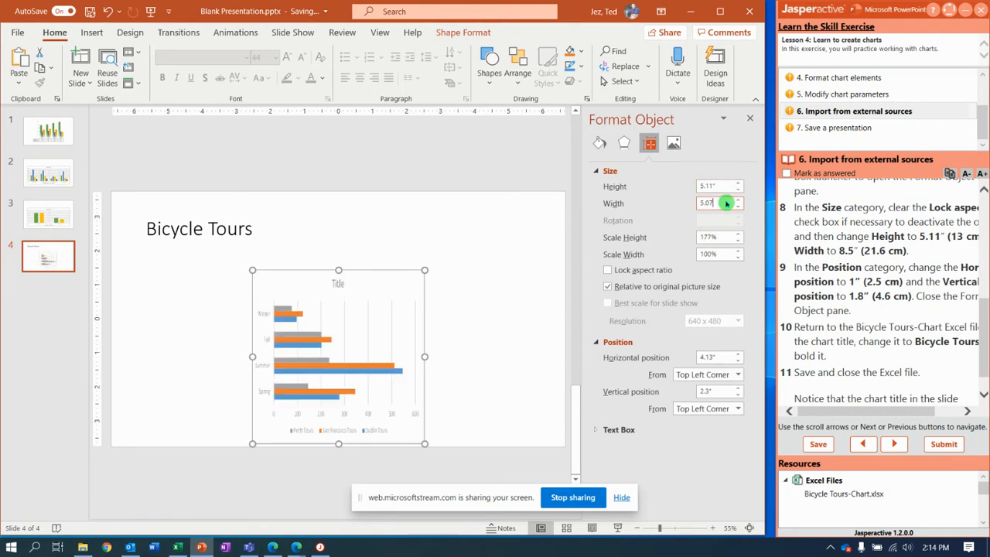
pyautogui.write('8')
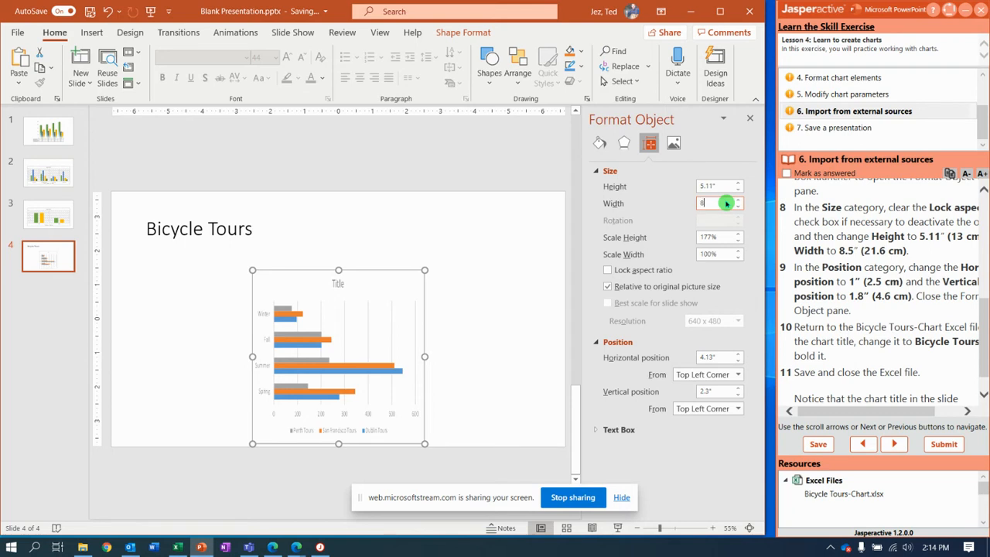
pyautogui.write('8.05"')
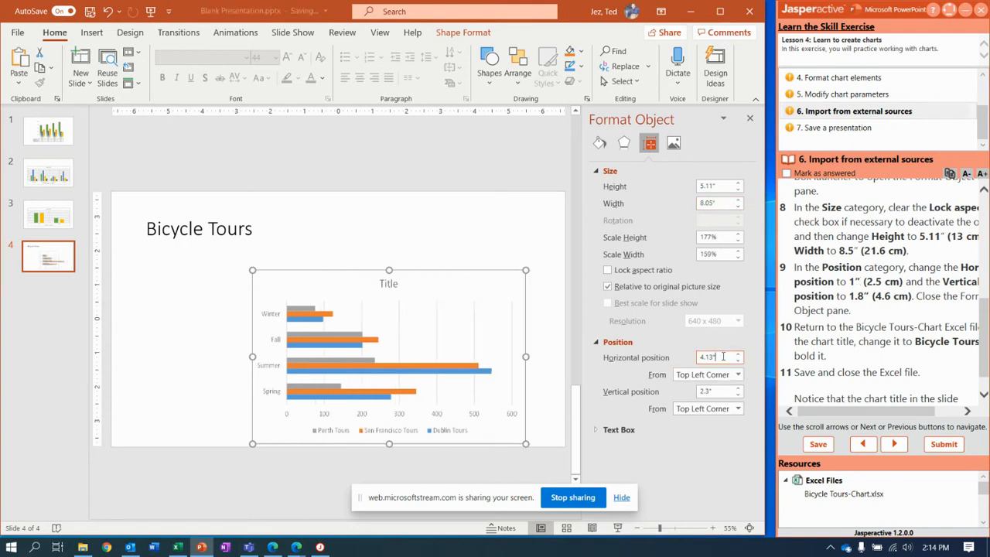
# Position the chart 1" horizontally and 1.8" vertically on the slide
pyautogui.click(712, 357)
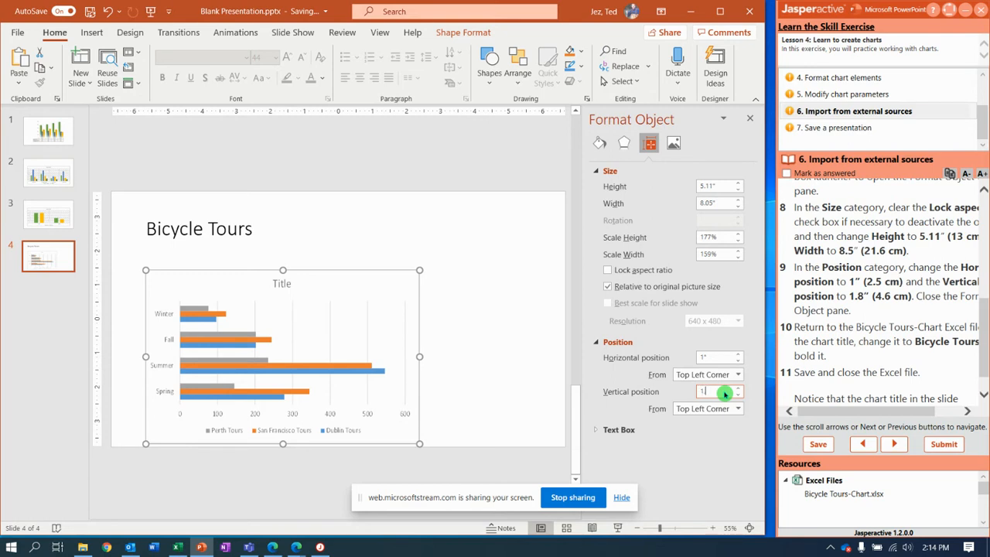
pyautogui.write('1.8"')
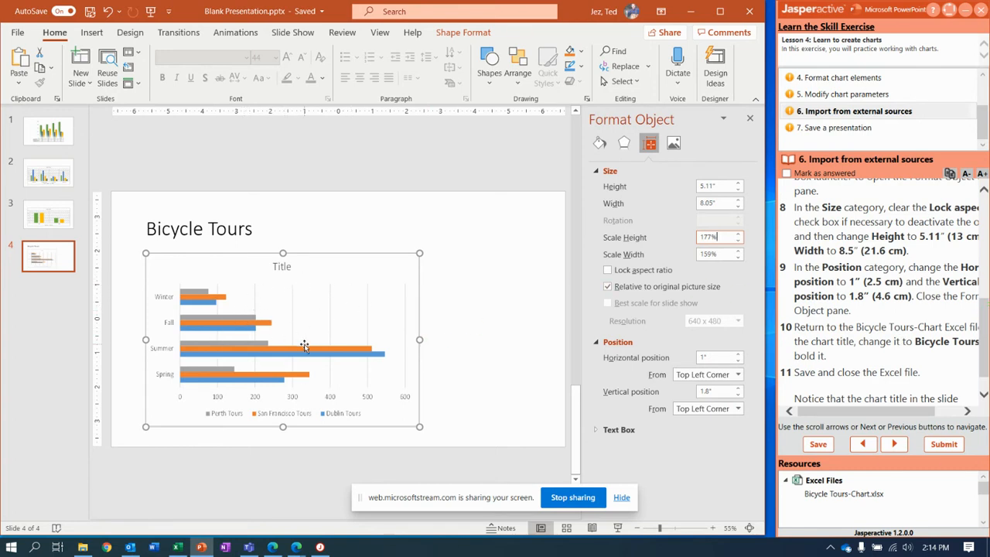
pyautogui.moveTo(183, 327)
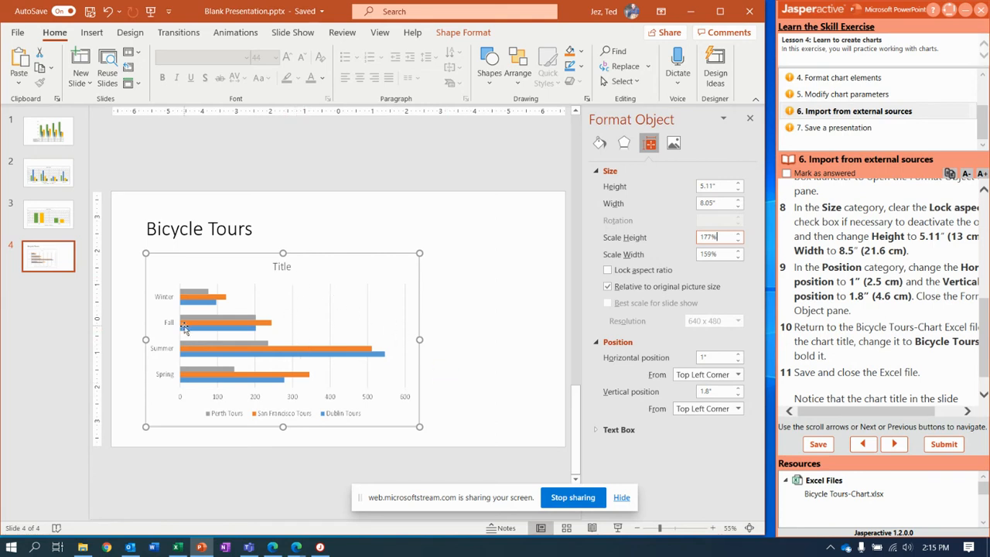
pyautogui.moveTo(213, 362)
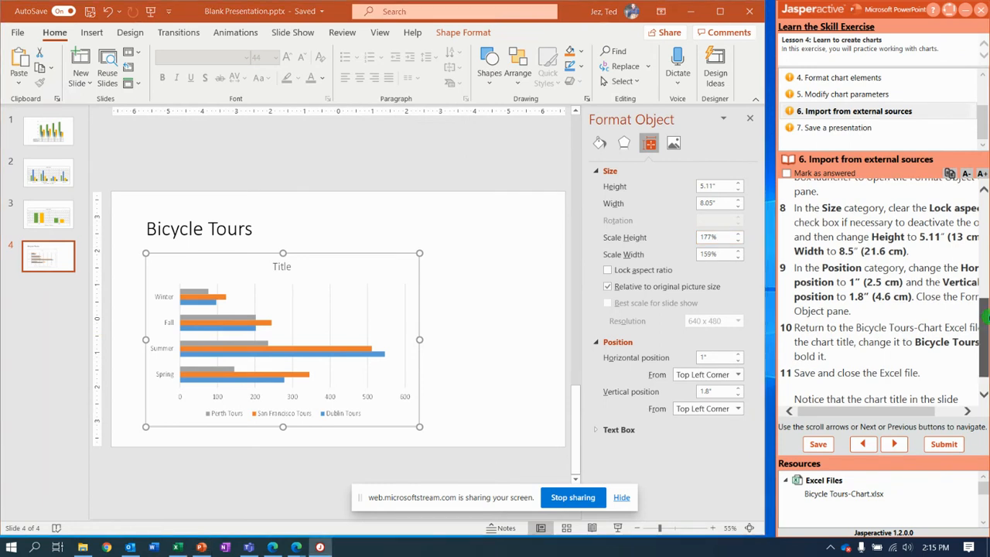
pyautogui.scroll(-3)
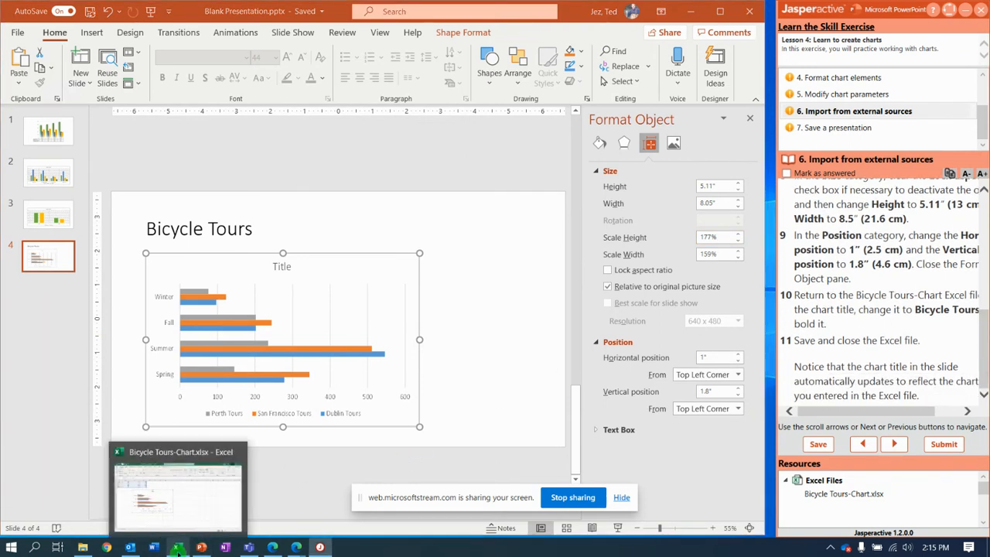
# Switch to the Excel workbook and change the chart title to 'Bike Tours'
pyautogui.click(13, 547)
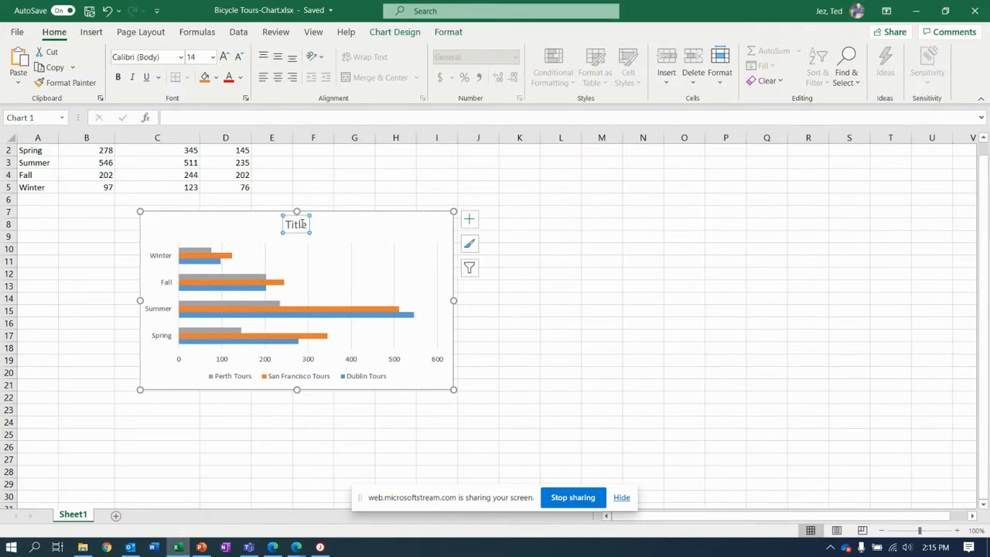
pyautogui.moveTo(343, 303)
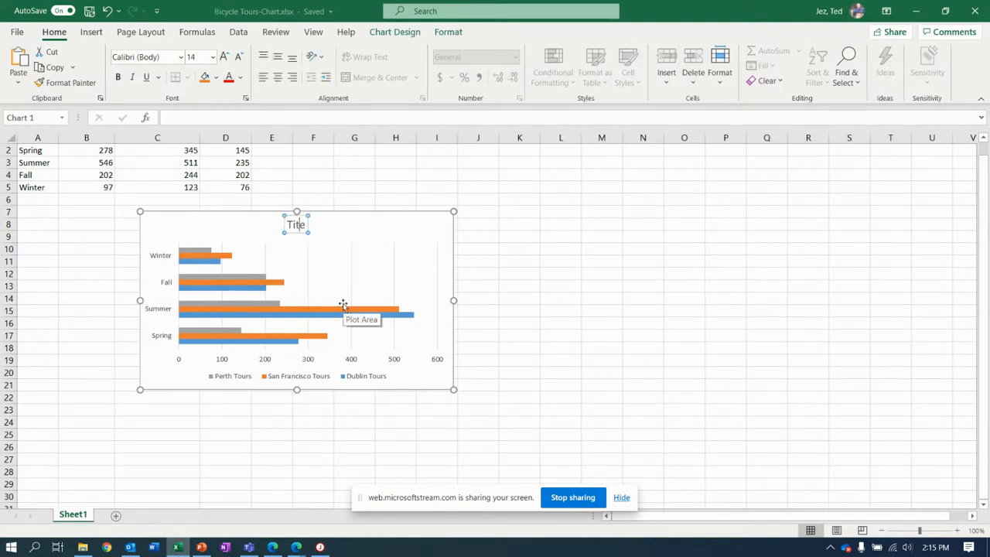
pyautogui.write('Kie')
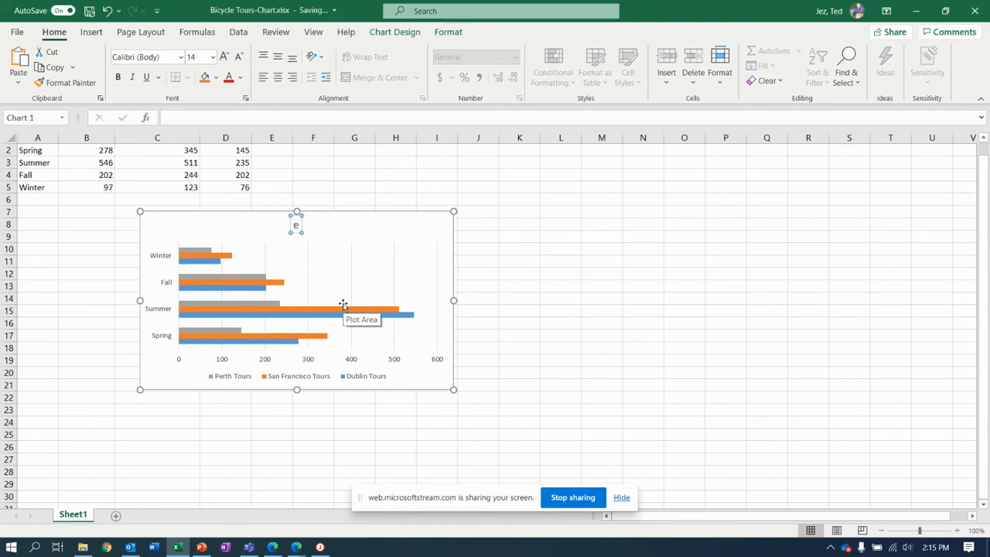
pyautogui.write('Bike toure')
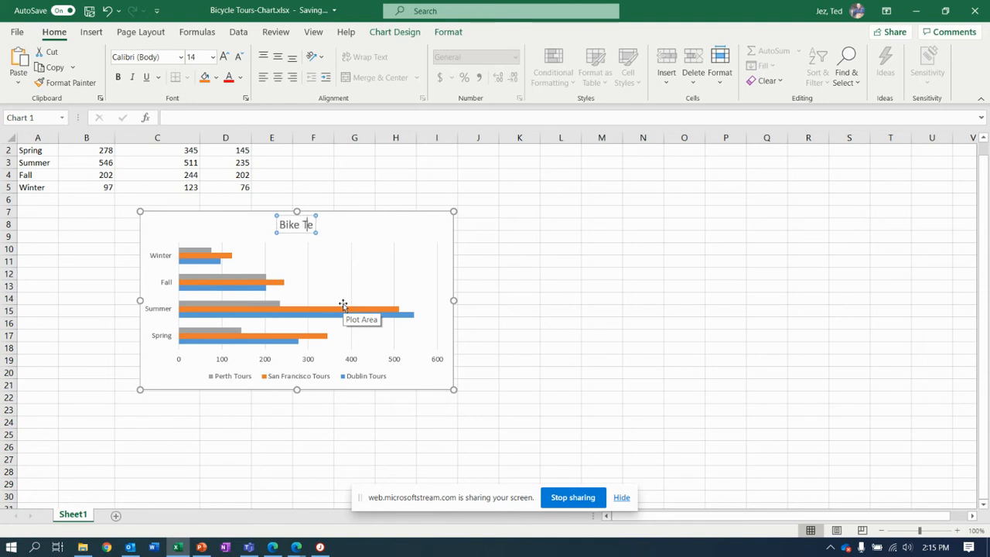
pyautogui.write('ours')
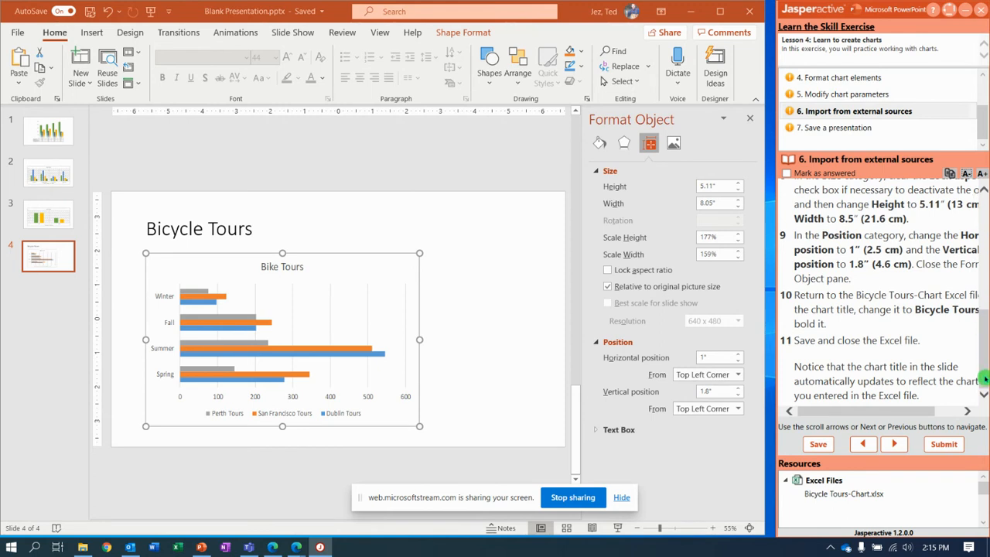
pyautogui.moveTo(238, 305)
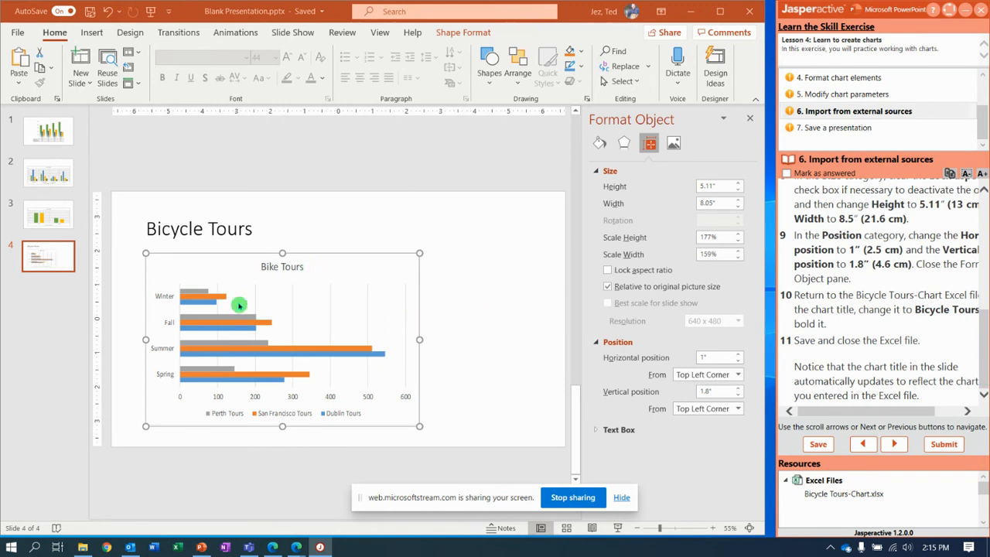
pyautogui.moveTo(285, 278)
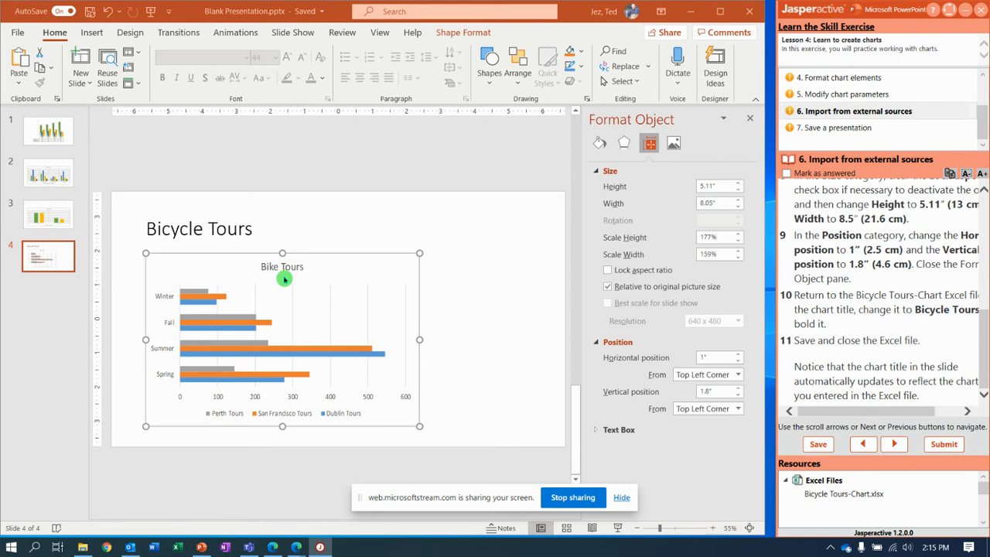
pyautogui.moveTo(276, 292)
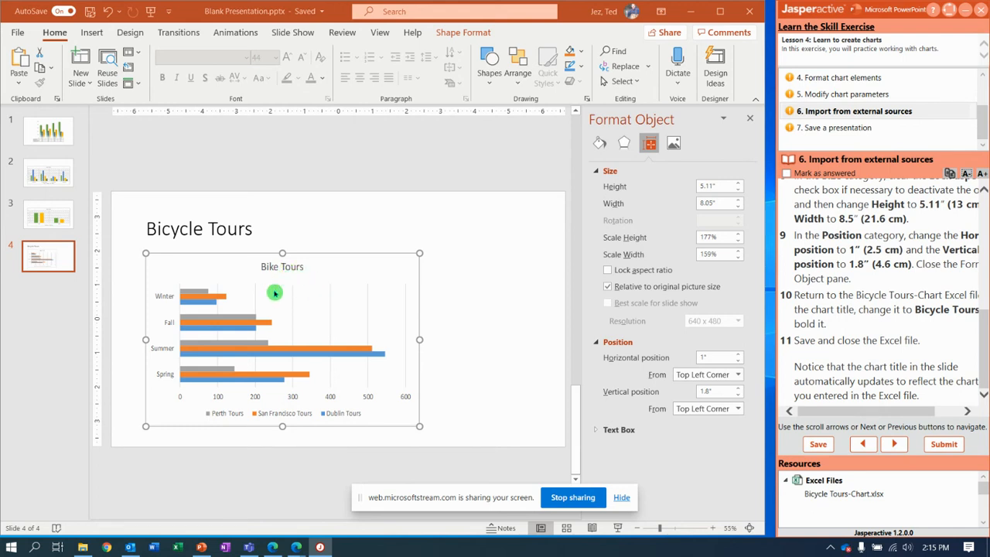
pyautogui.moveTo(294, 277)
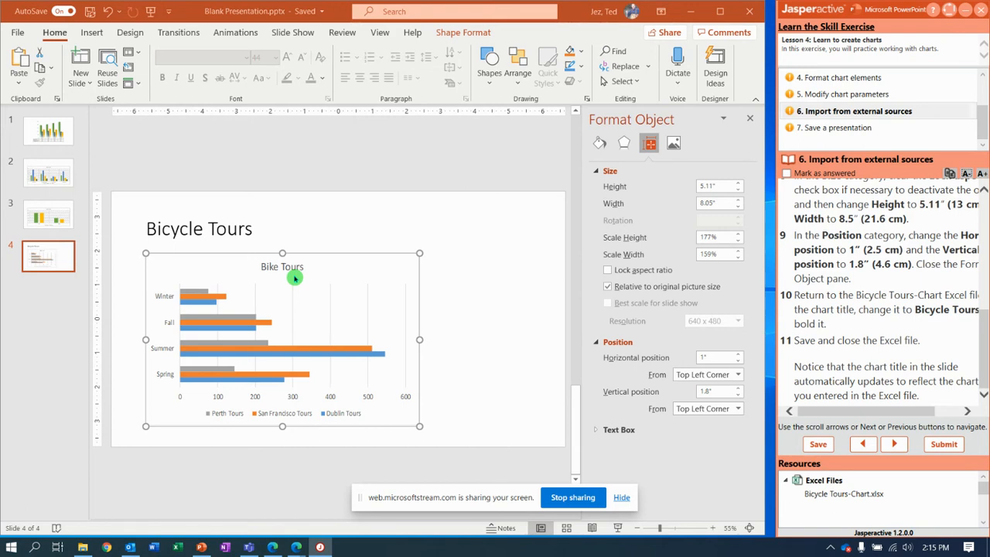
pyautogui.moveTo(250, 269)
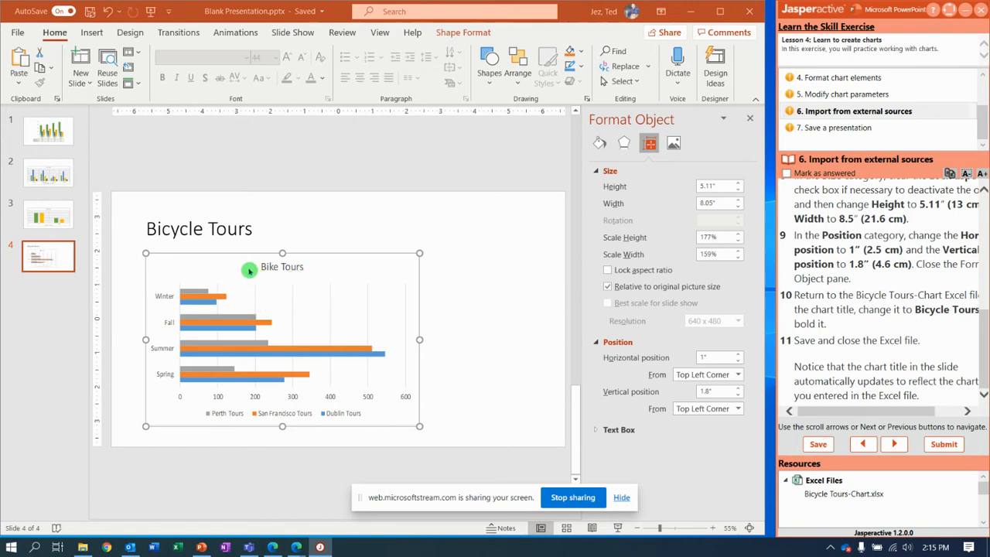
pyautogui.moveTo(309, 293)
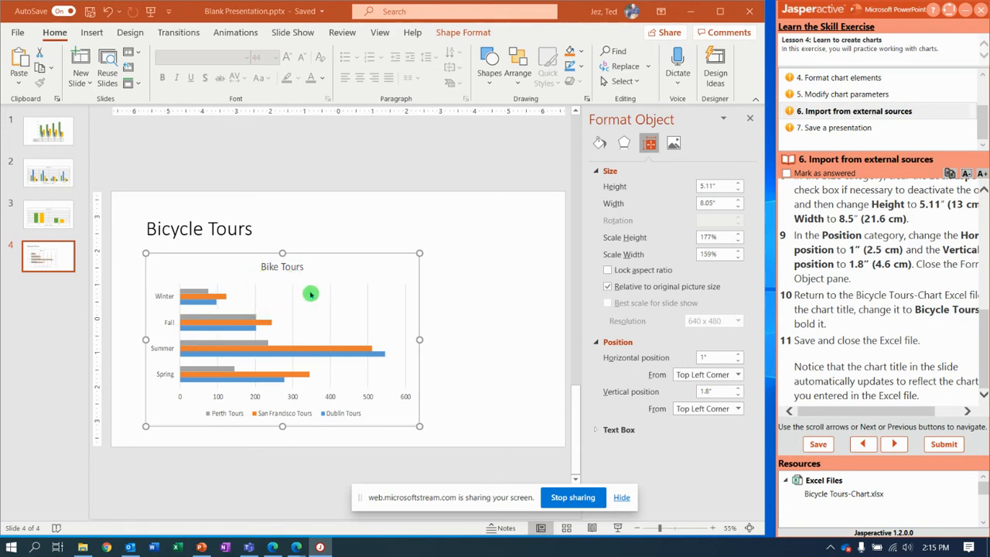
pyautogui.moveTo(281, 311)
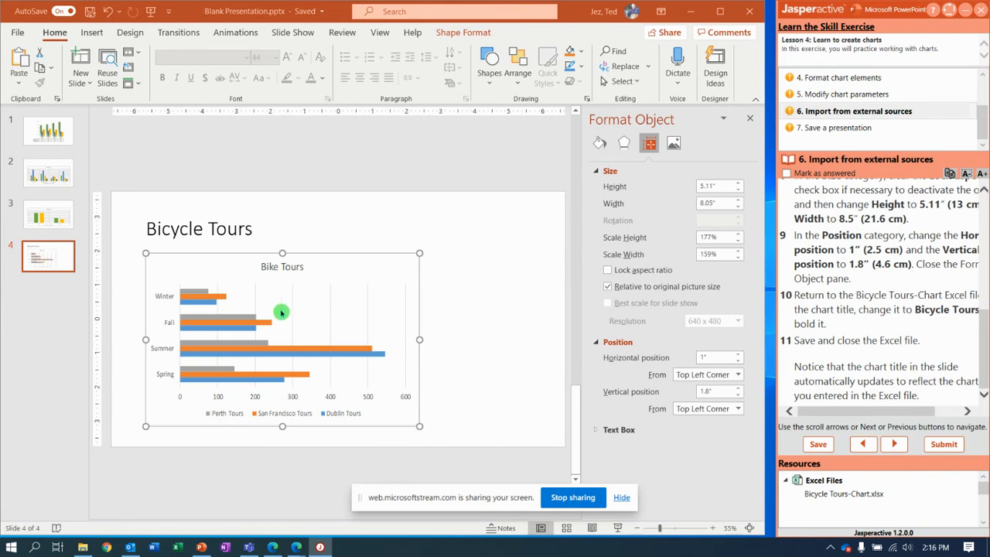
pyautogui.moveTo(848, 439)
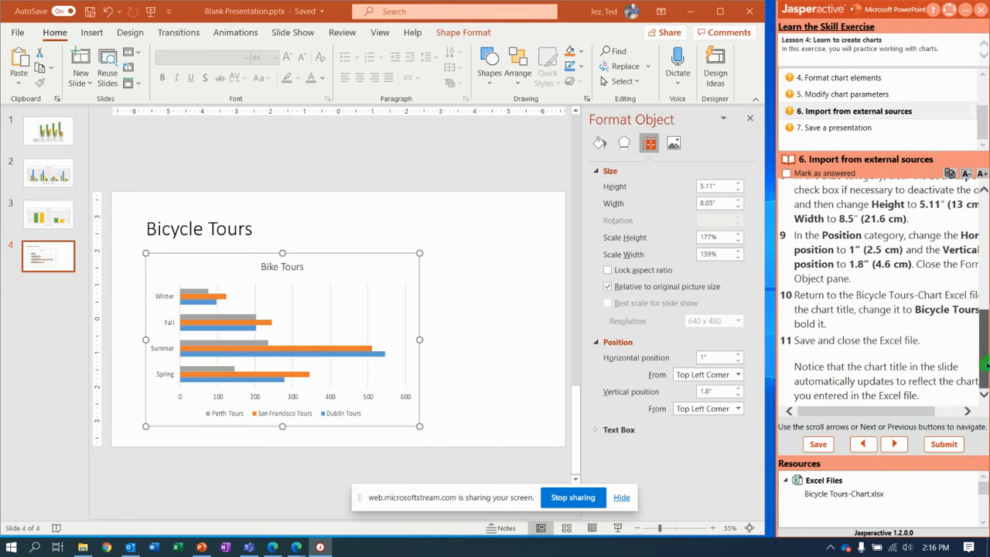
# After confirming the linked chart shows 'Bike Tours', advance the exercise to step 7 with Next
pyautogui.click(894, 444)
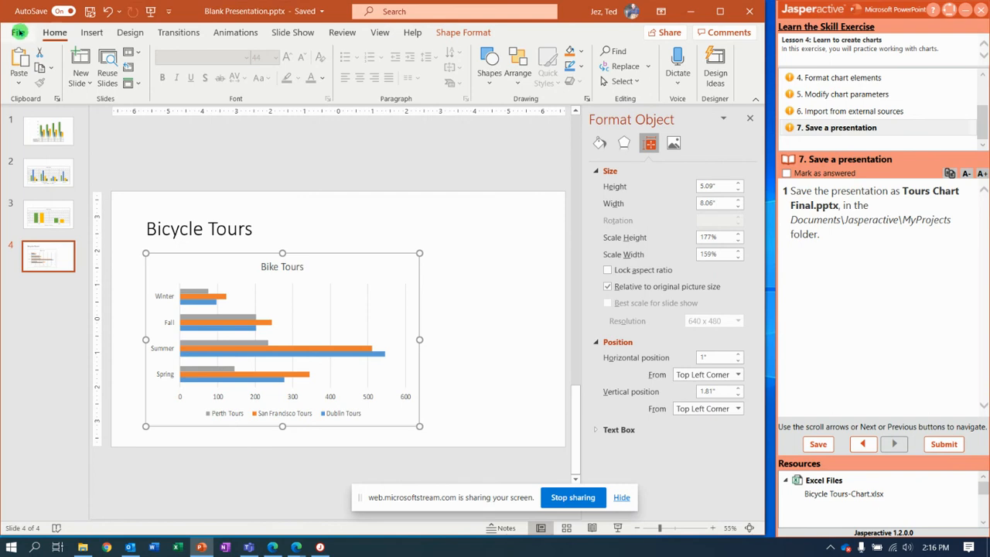
# Save a copy as Tours Chart Final.pptx in Jasperactive > MyProjects
pyautogui.click(17, 34)
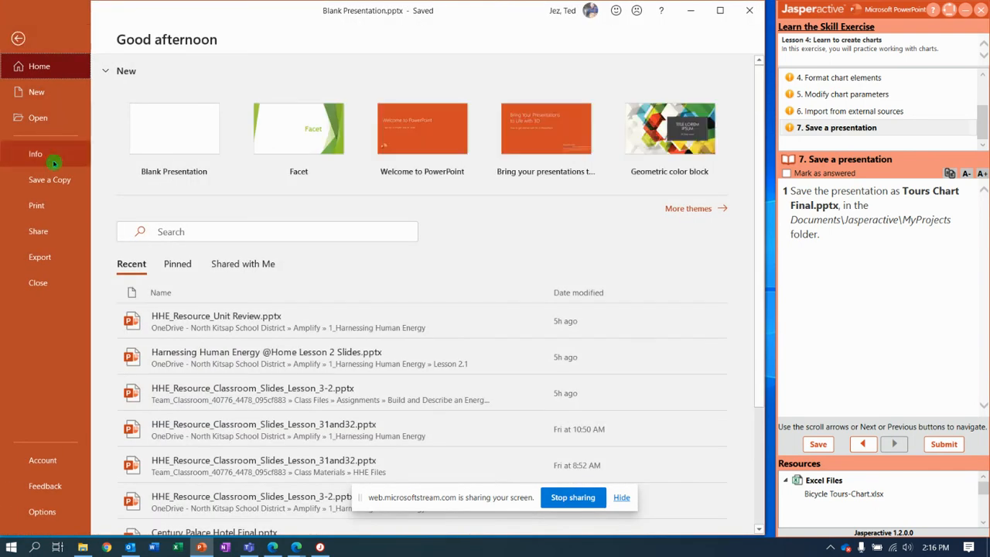
pyautogui.click(50, 179)
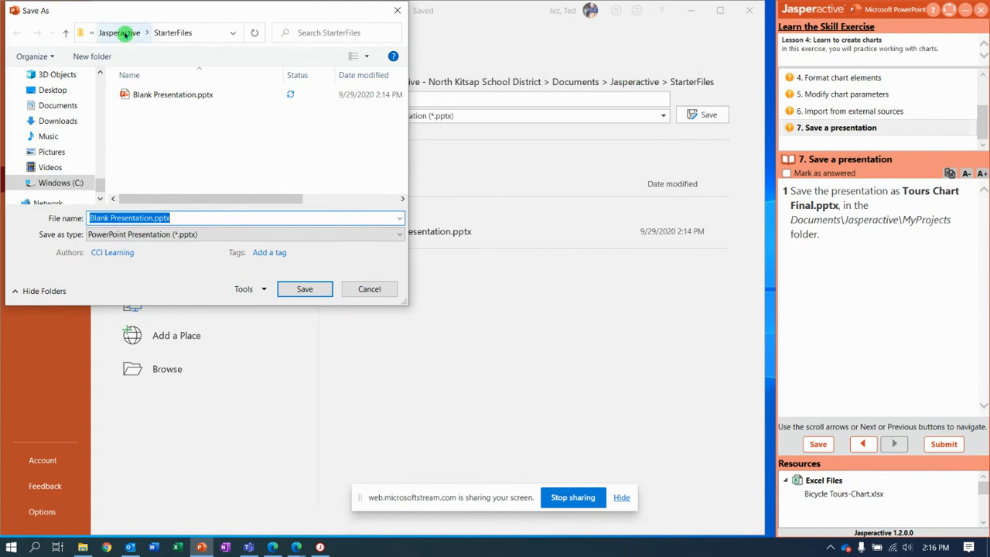
pyautogui.click(123, 34)
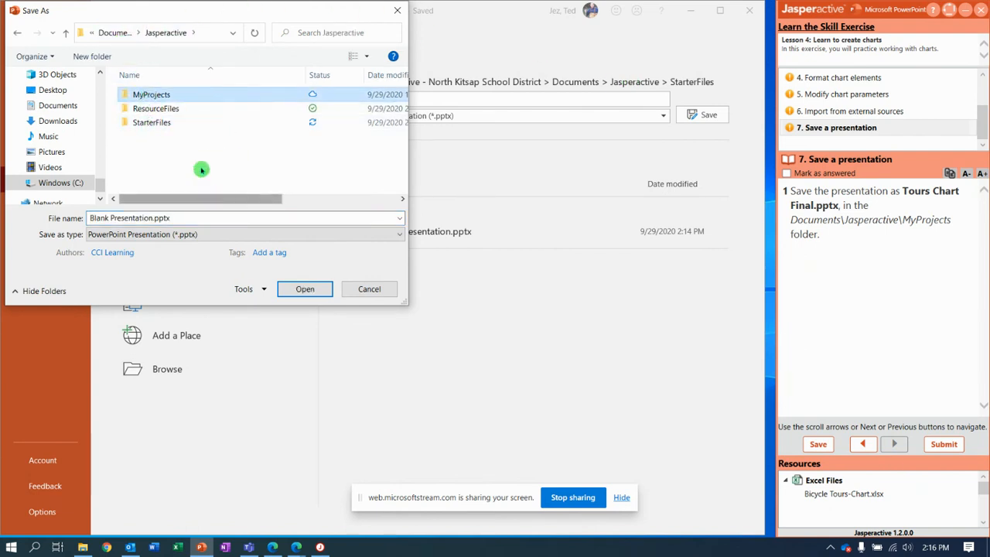
pyautogui.doubleClick(152, 94)
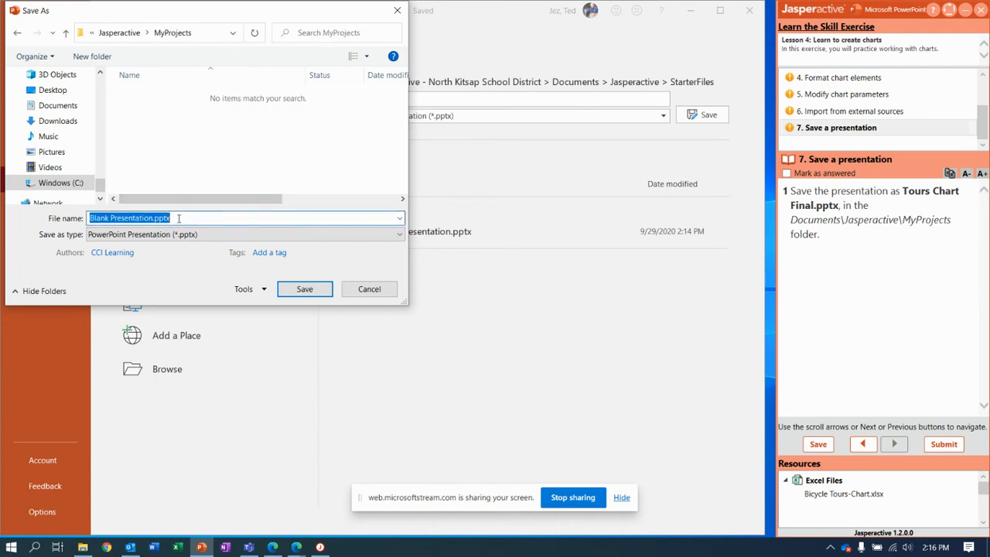
pyautogui.write('Tours Chart')
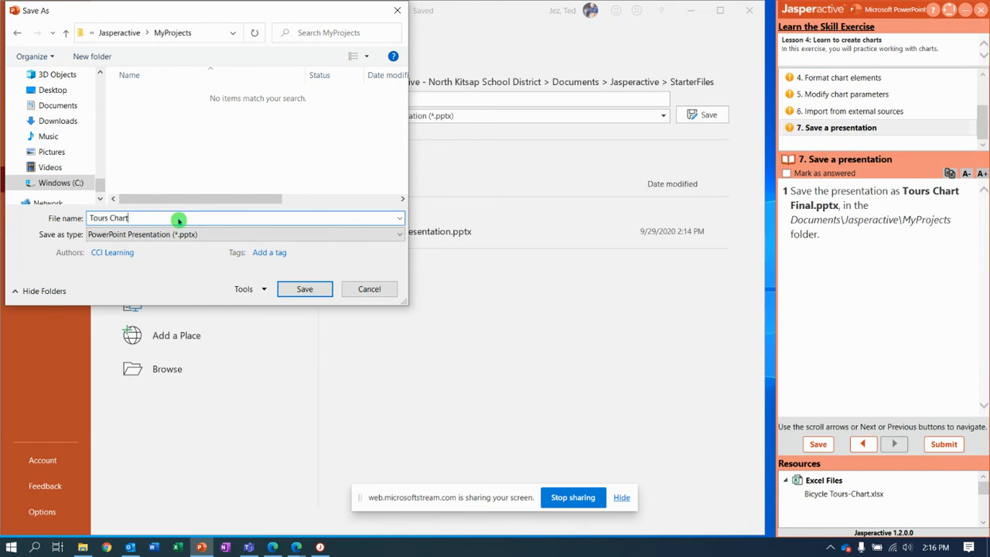
pyautogui.write('Final')
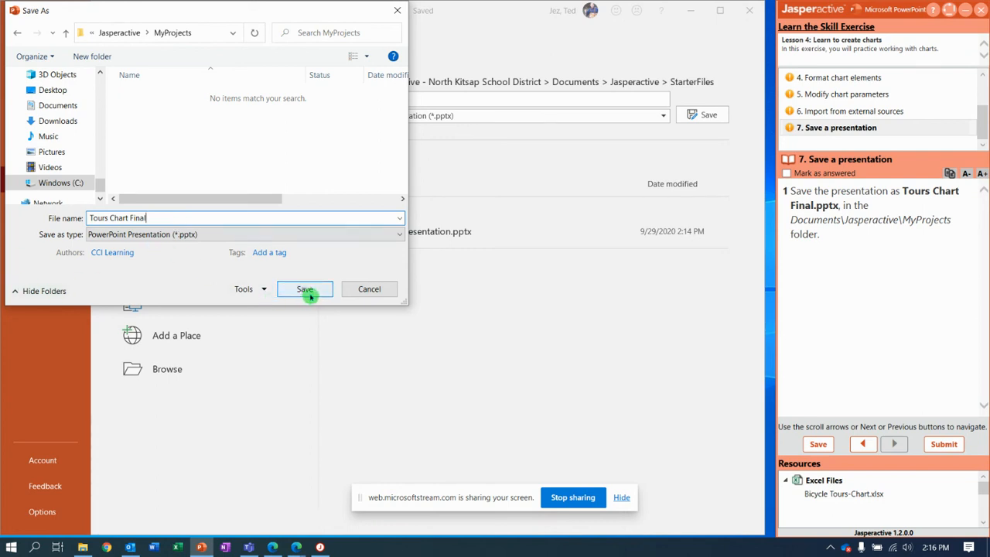
pyautogui.click(303, 290)
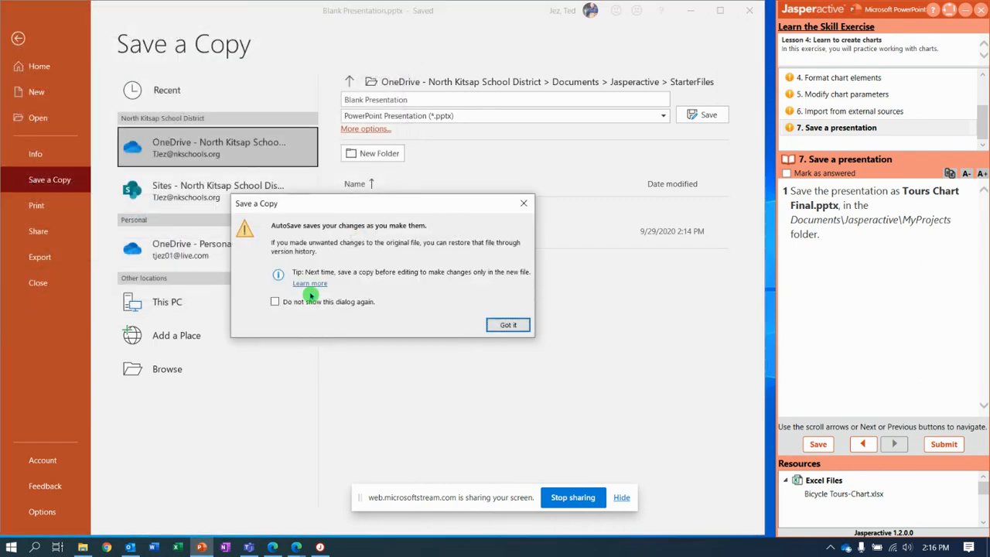
pyautogui.moveTo(423, 235)
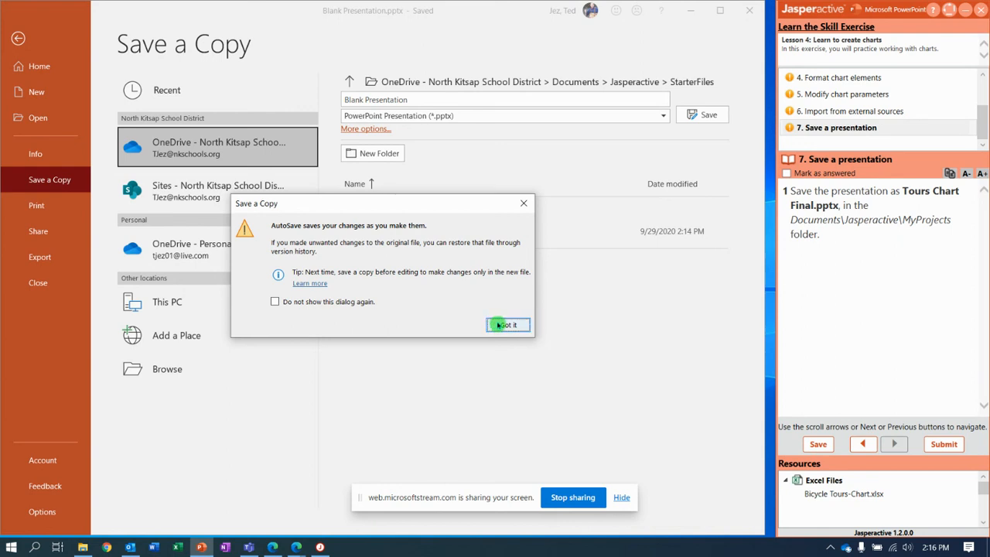
# Dismiss the AutoSave notice and return to the chart slide
pyautogui.click(507, 324)
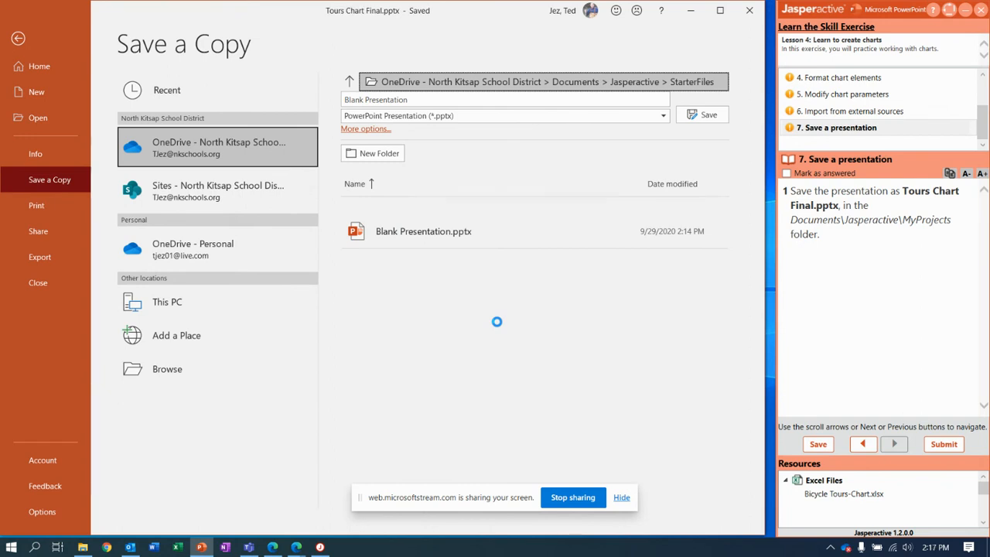
pyautogui.click(703, 115)
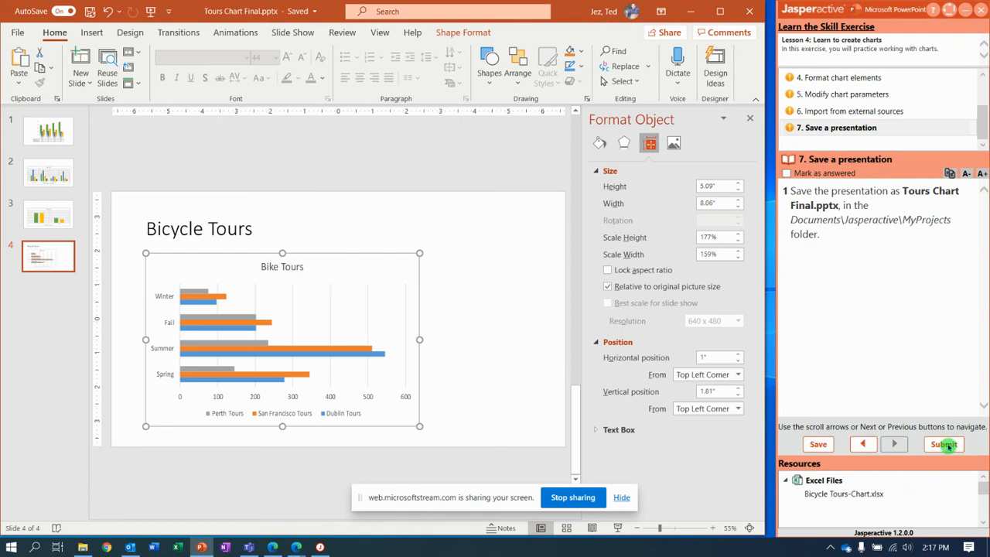
# Submit the exercise results, scoring 7 of 7, and return to the Jasperactive learning path
pyautogui.click(943, 444)
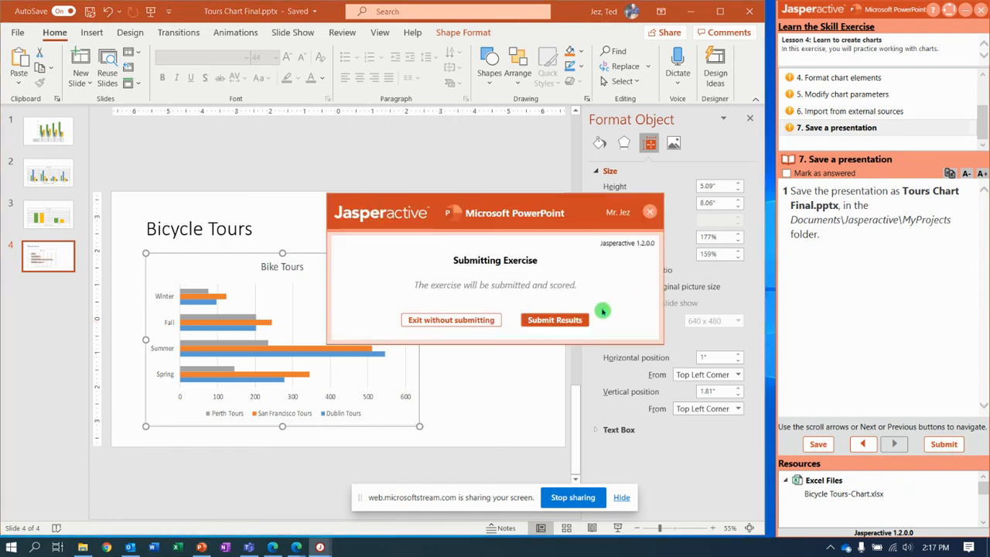
pyautogui.click(553, 318)
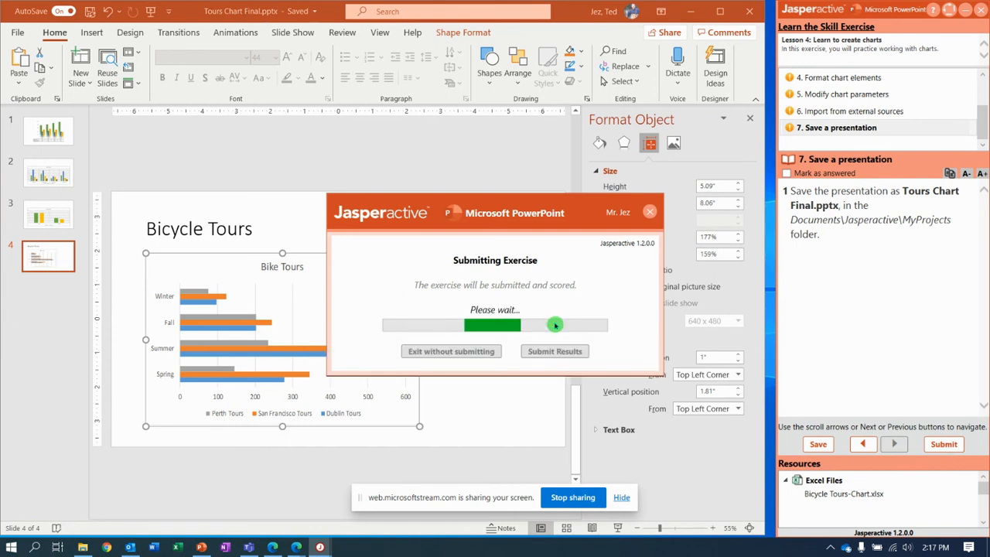
pyautogui.click(554, 351)
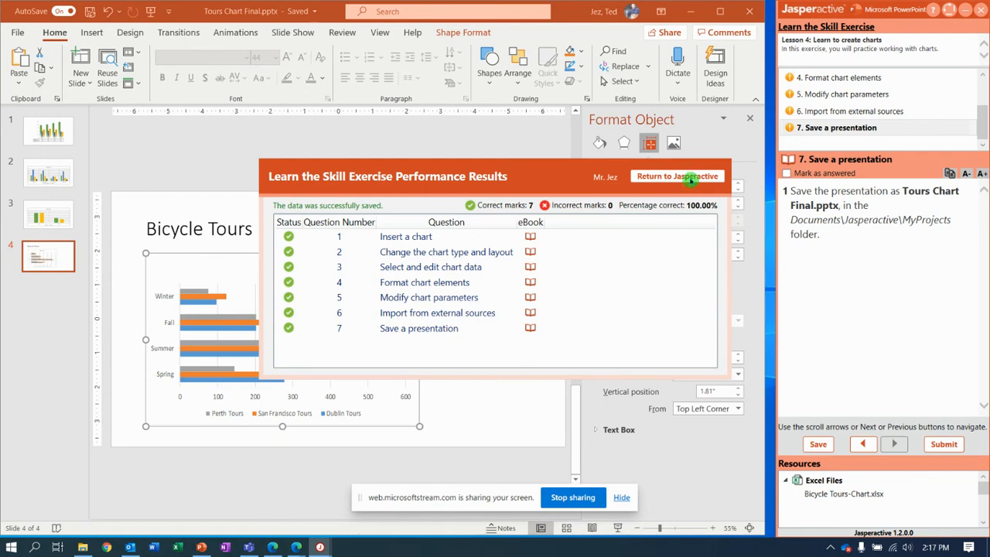
pyautogui.click(676, 176)
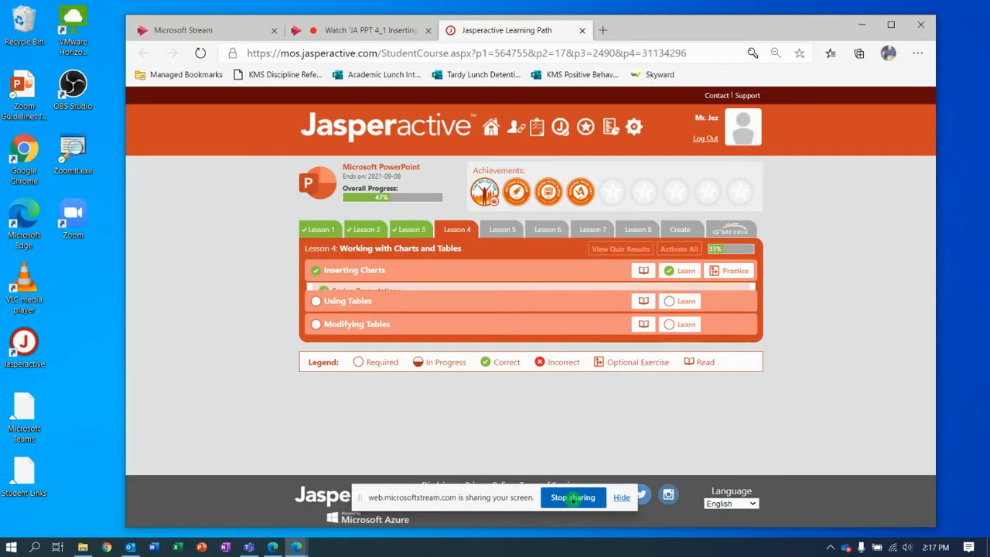
pyautogui.click(353, 269)
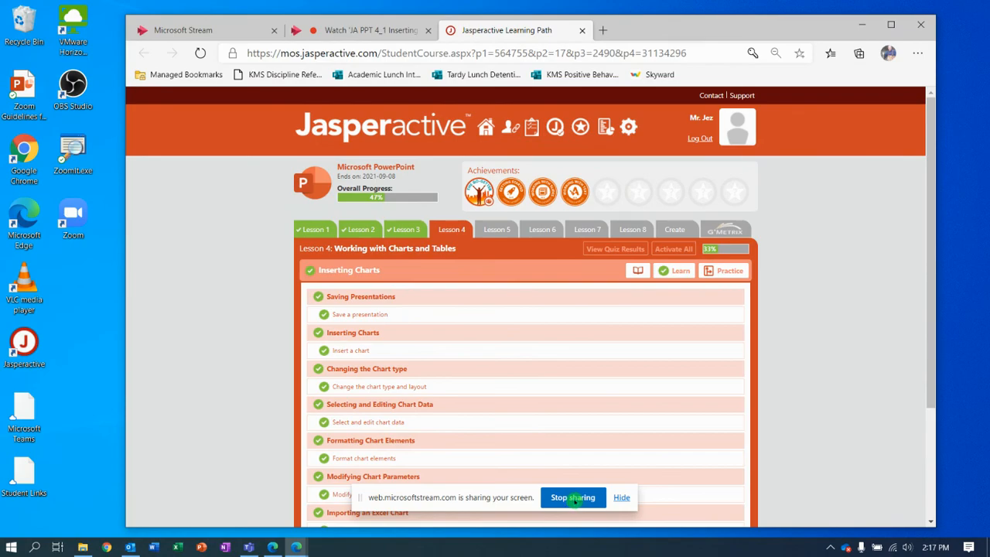